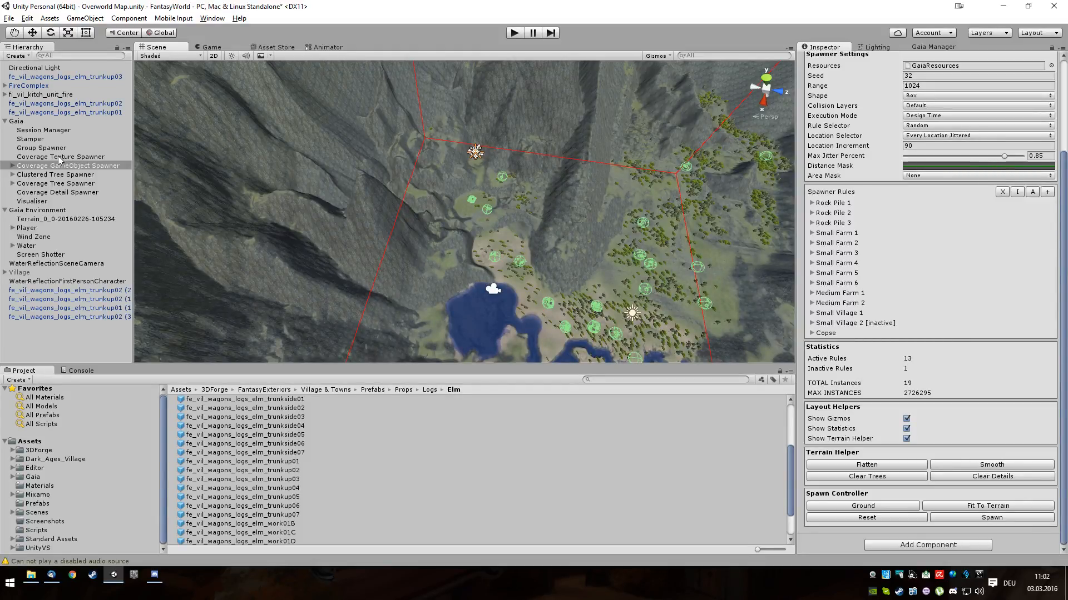
Clear all trees and grass details from the Gaia terrain via the Group Spawner, confirming both removals
left_click(41, 148)
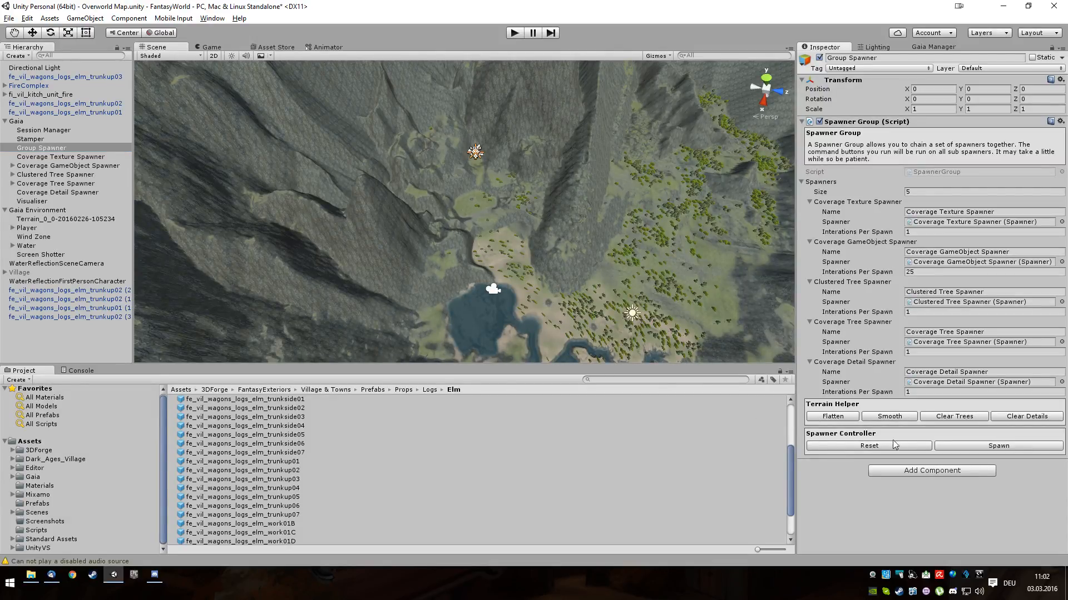
left_click(953, 415)
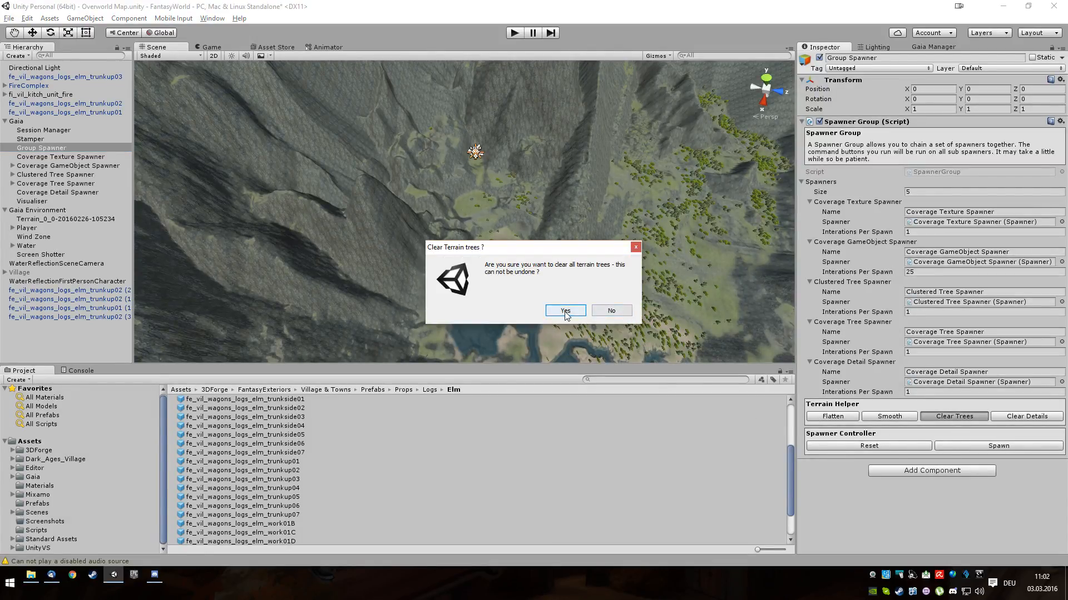
left_click(565, 310)
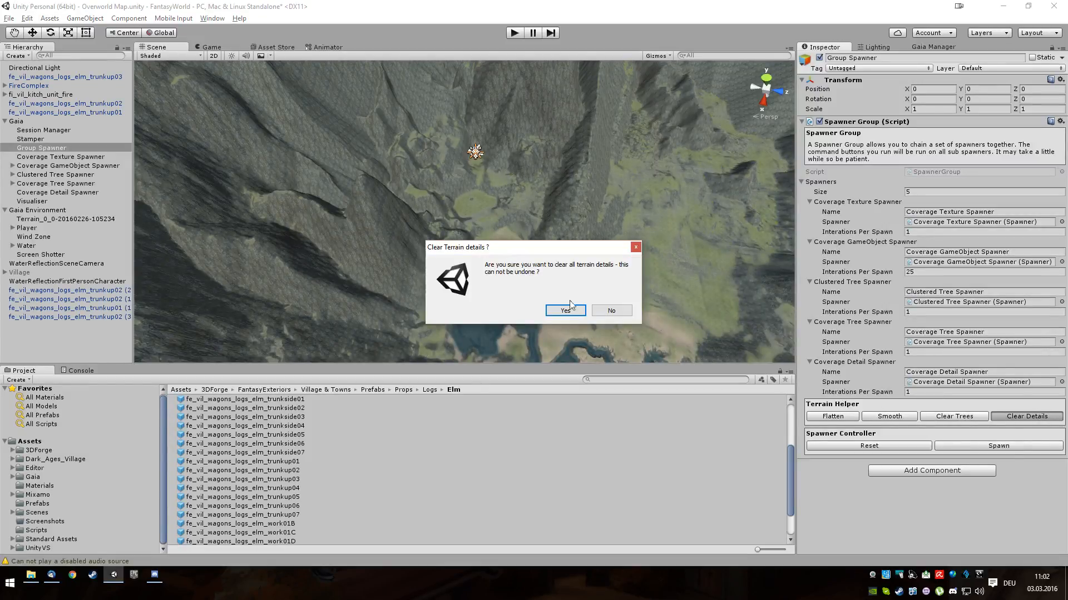
left_click(563, 311)
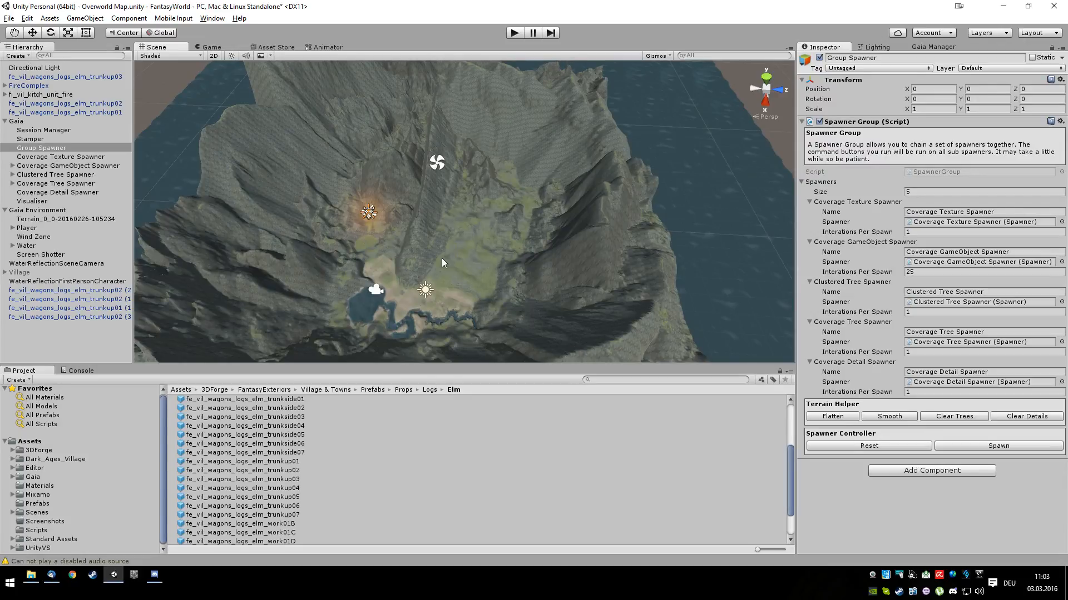
mouse_move(455, 260)
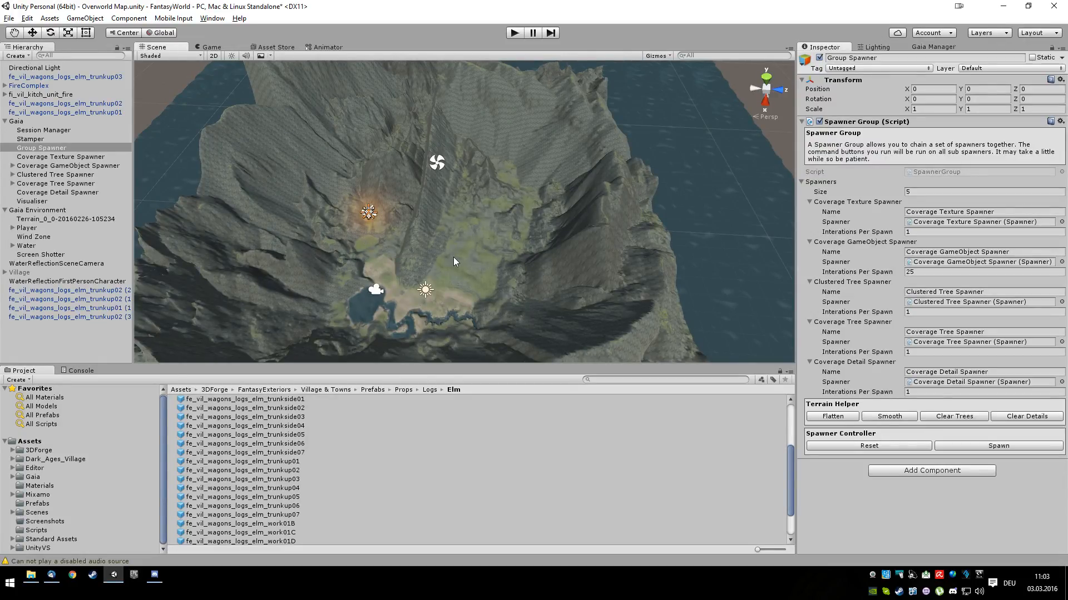
mouse_move(477, 265)
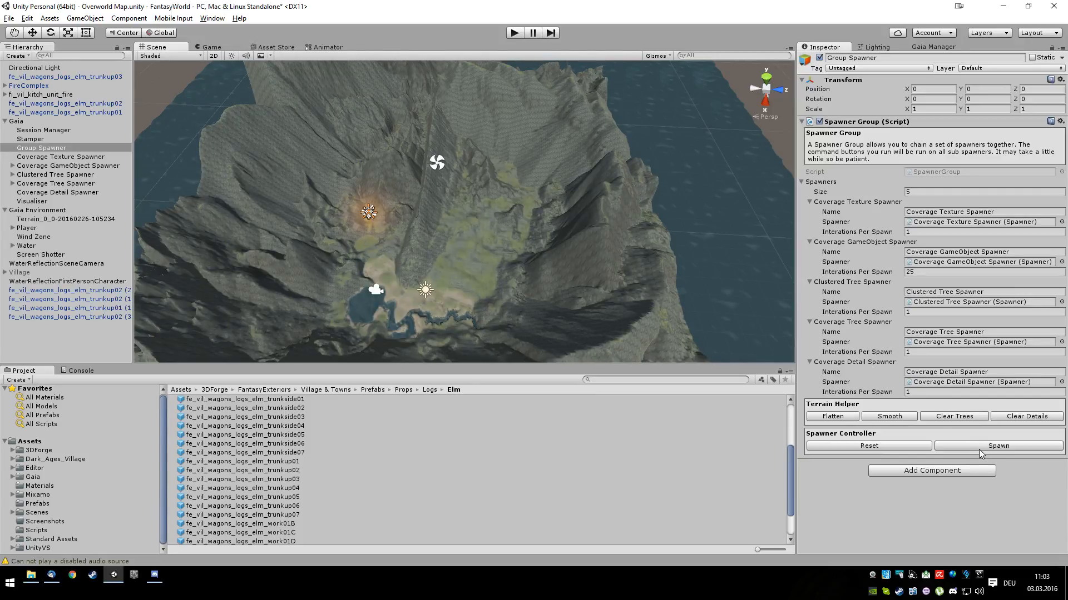
Run the Group Spawner to re-spawn textures, villages, farms and trees over the terrain
left_click(998, 446)
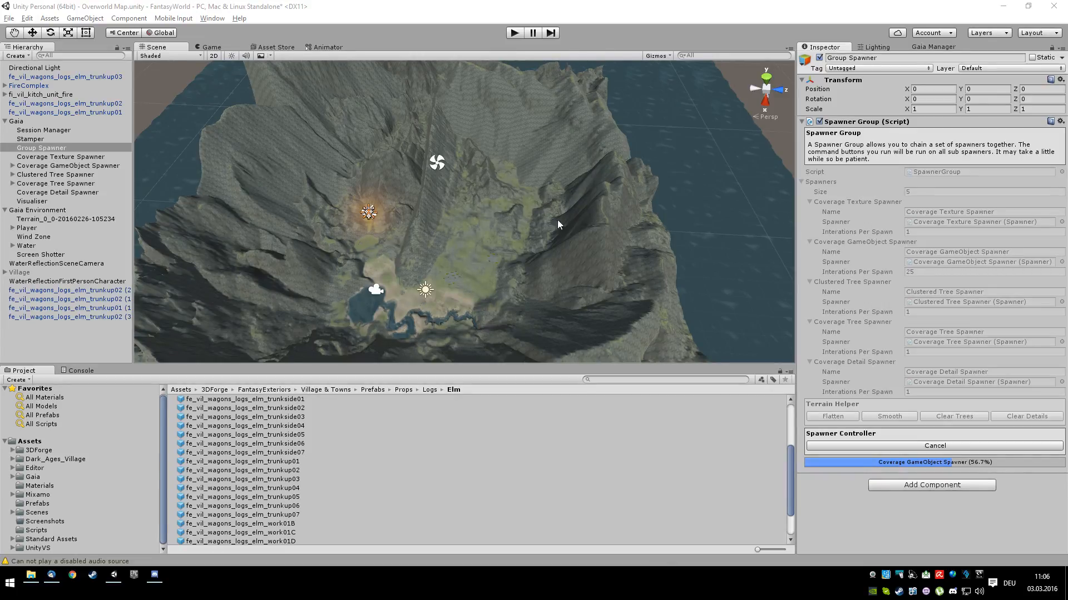
mouse_move(440, 295)
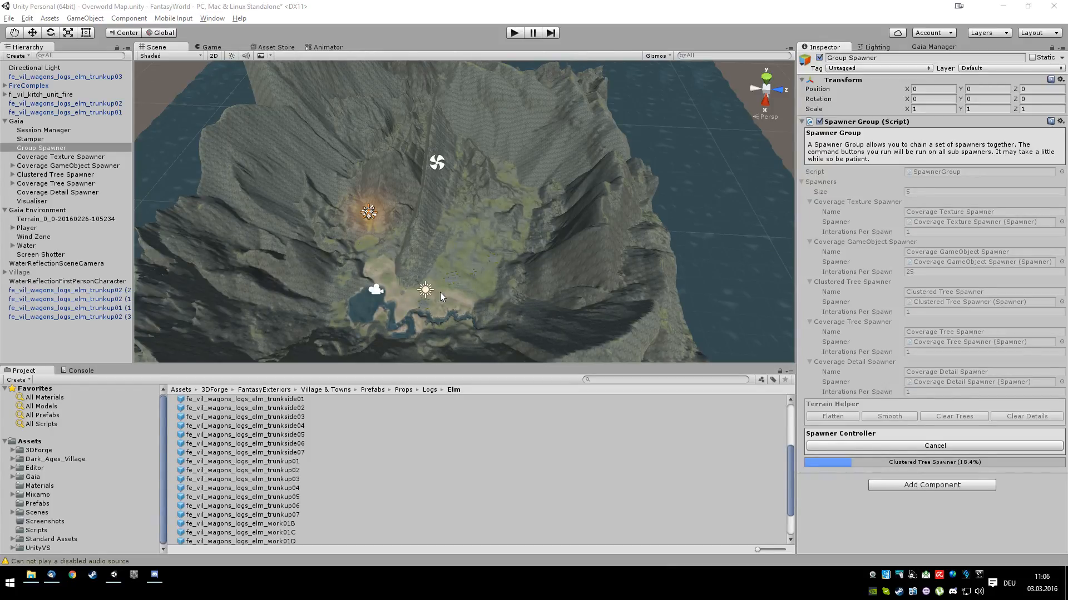
mouse_move(420, 281)
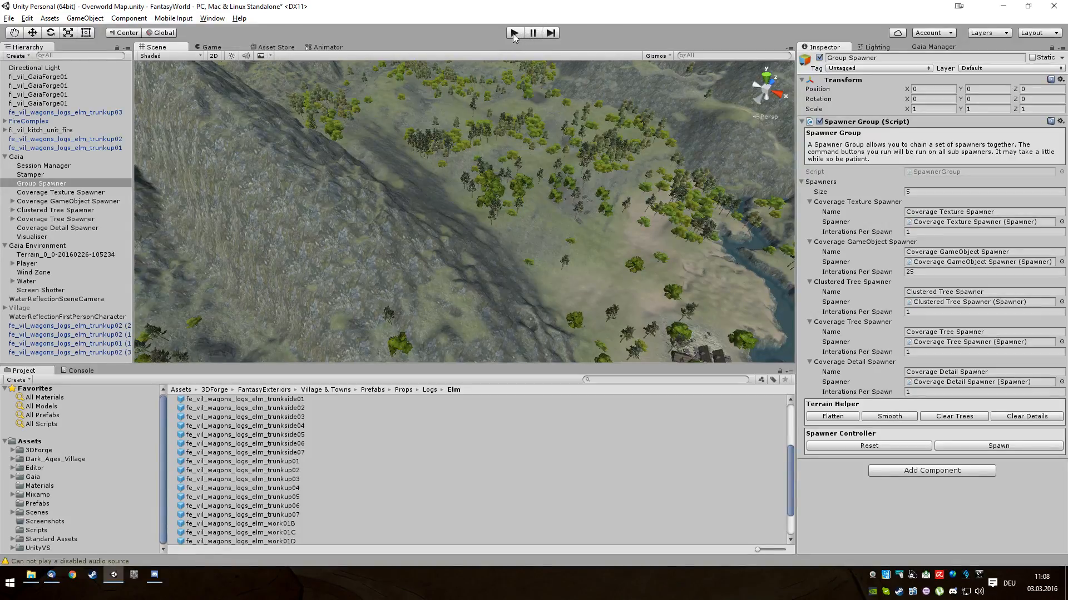
Enter Play mode to walk the forested terrain in first person
left_click(514, 32)
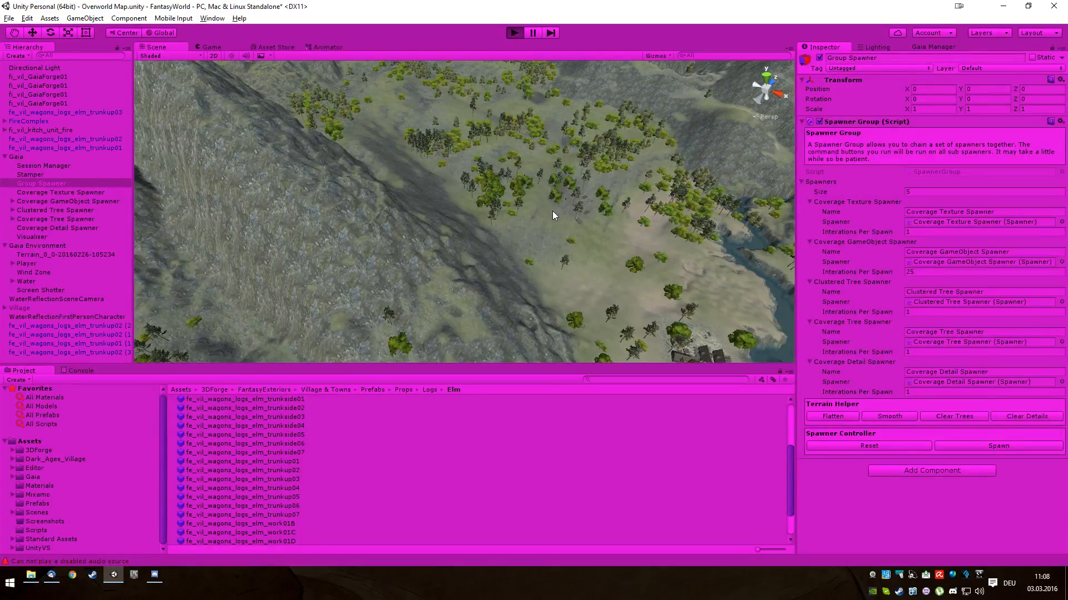
left_click(514, 32)
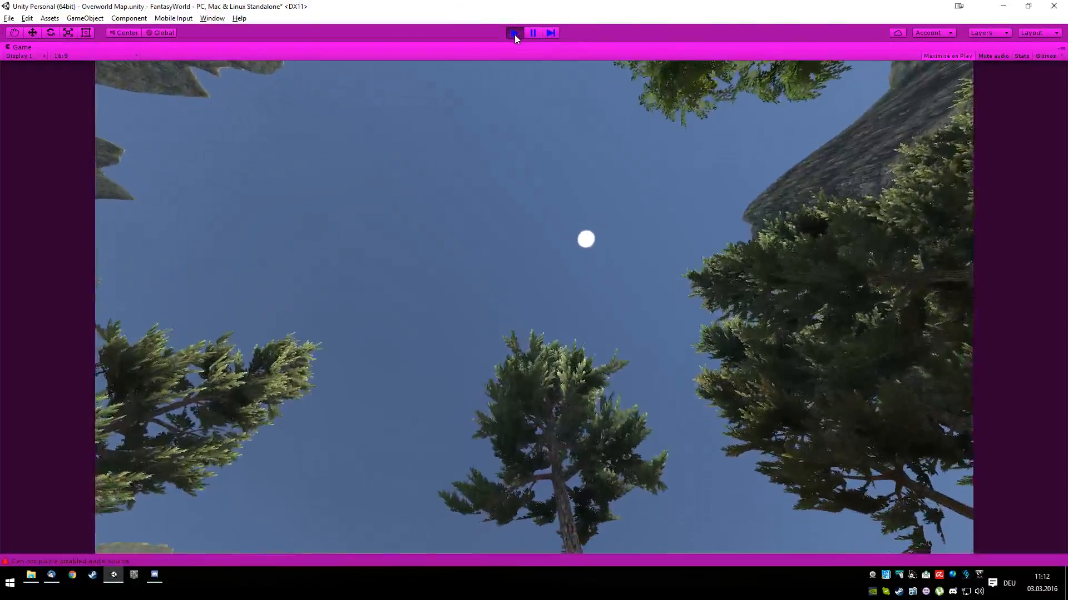
Exit Play mode and select Small Farm 5 under Coverage GameObject Spawner > Spawned_GameObjects to frame it
left_click(515, 33)
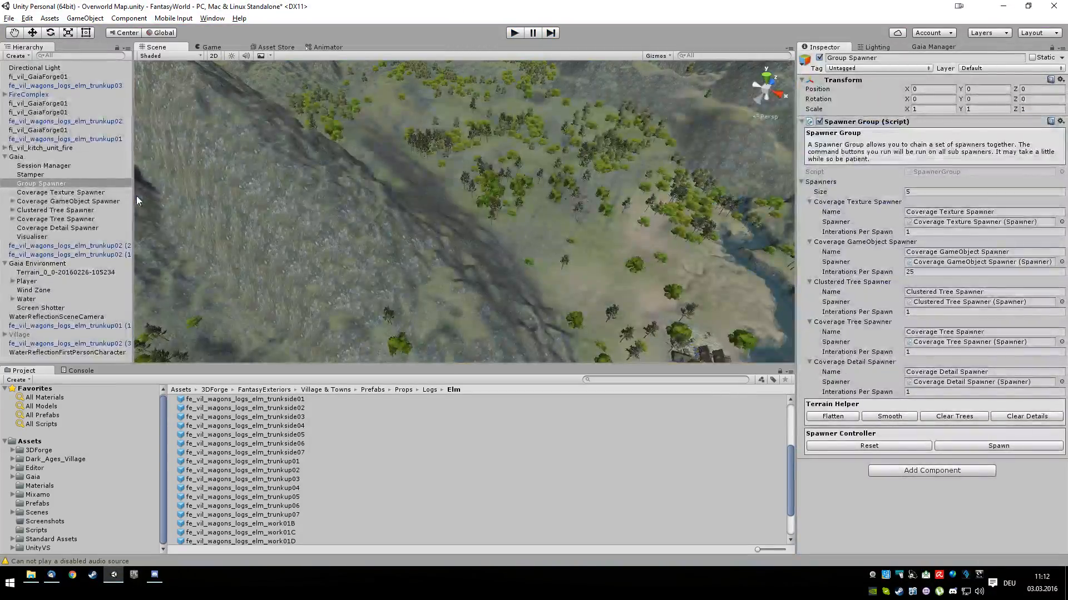
left_click(11, 201)
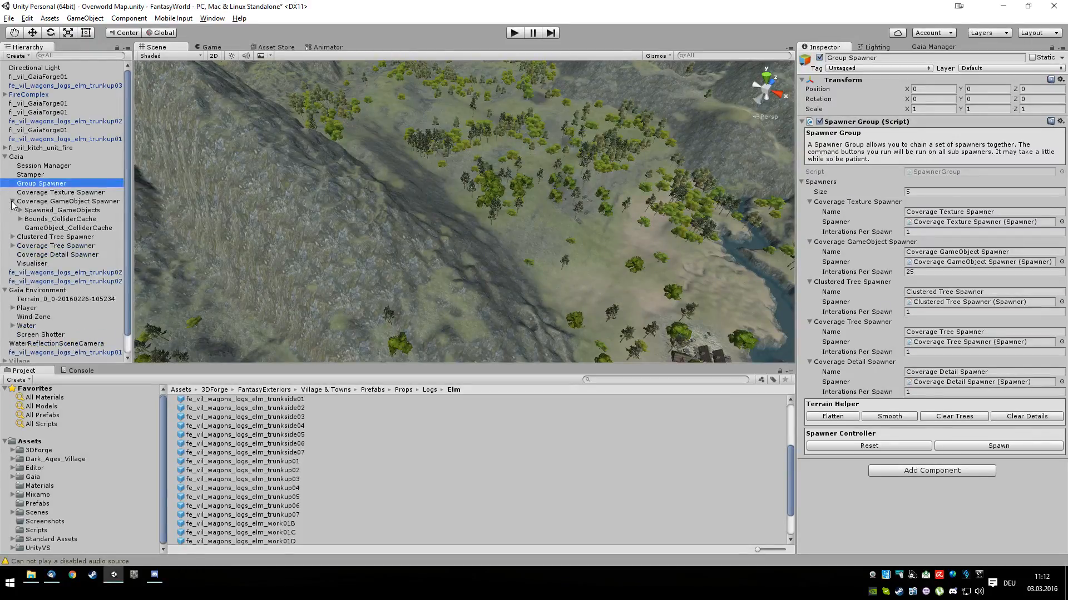
left_click(20, 210)
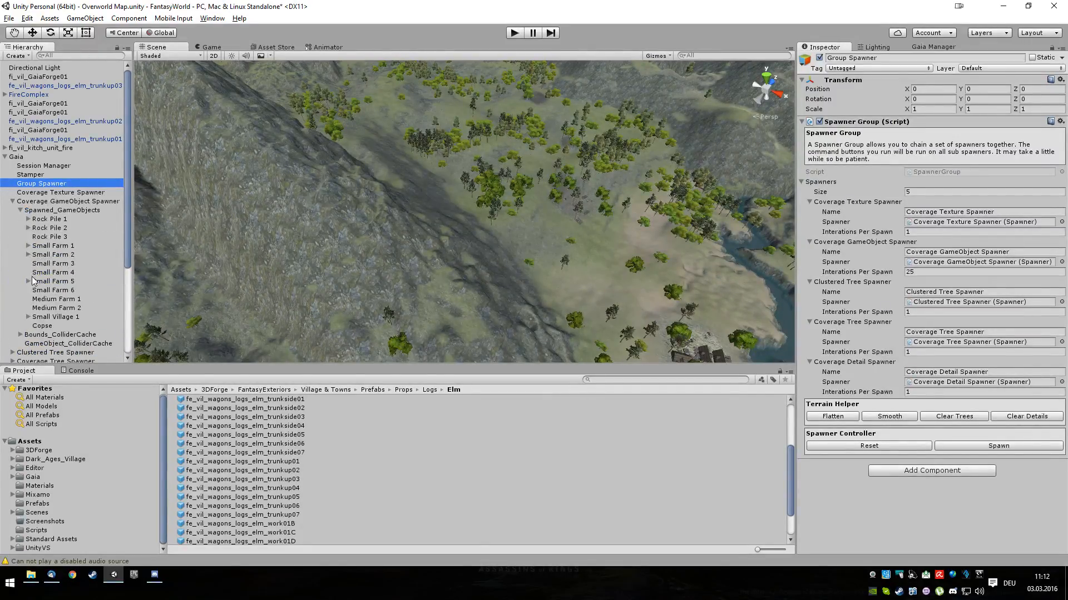
left_click(27, 281)
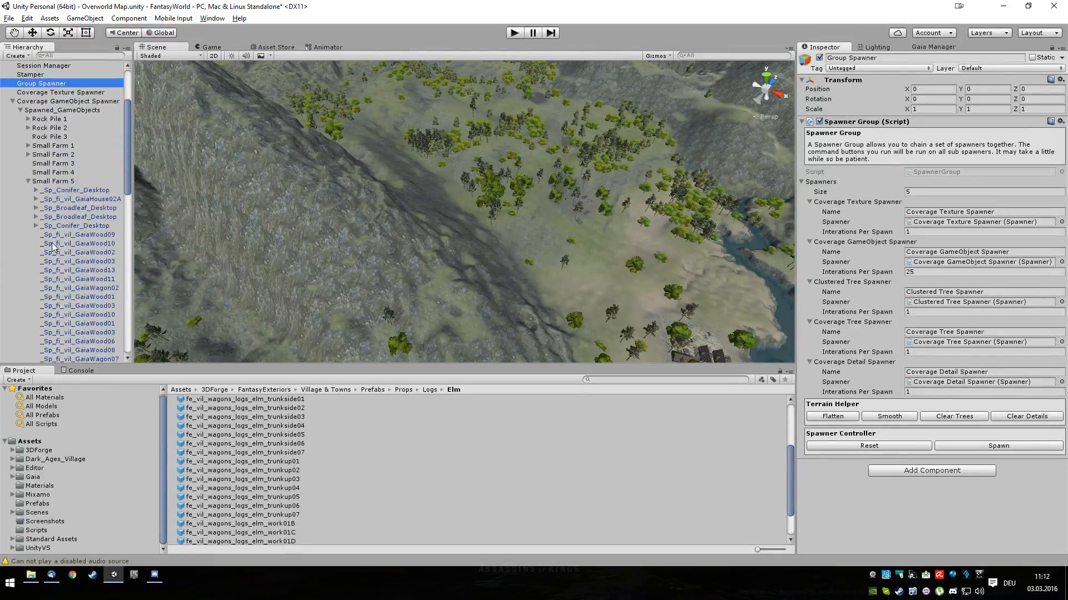
left_click(53, 181)
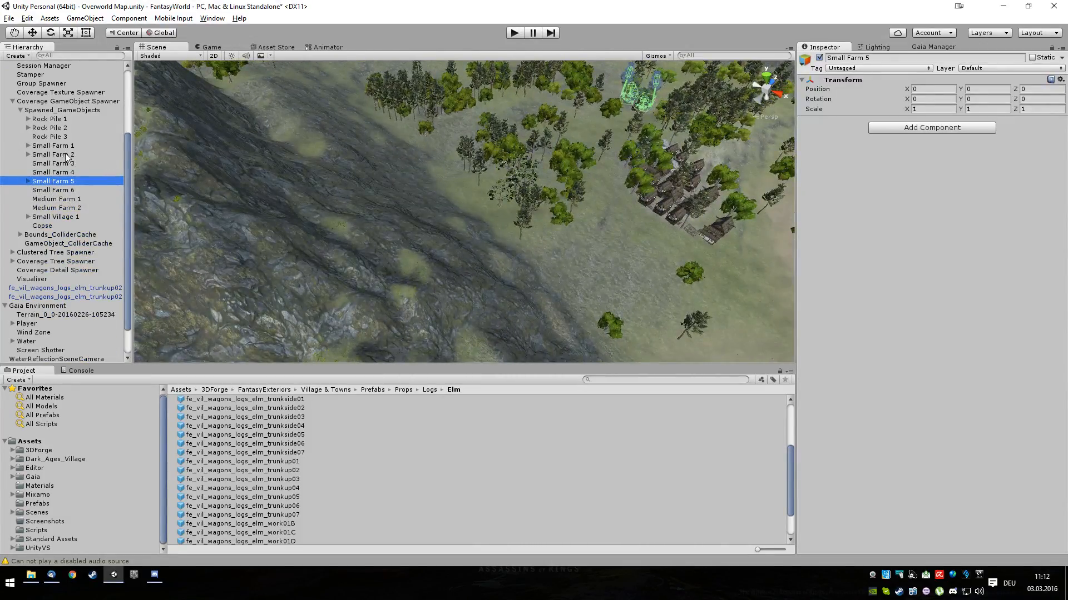
Relocate Small Village 1 onto the bare clearing beside the forest at position -37.1, 0, -64.5
left_click(53, 146)
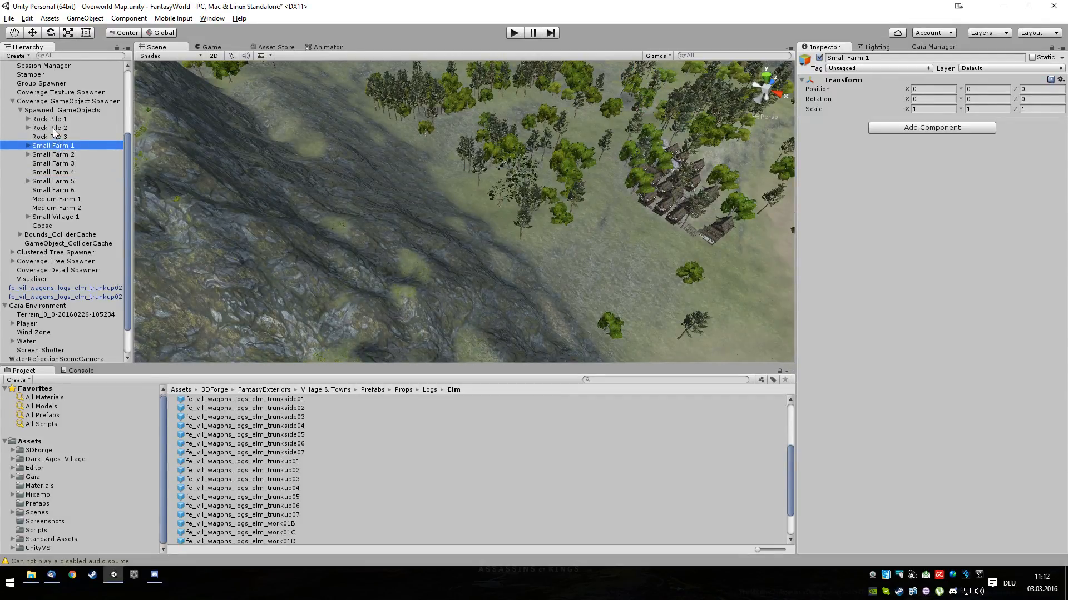
left_click(56, 217)
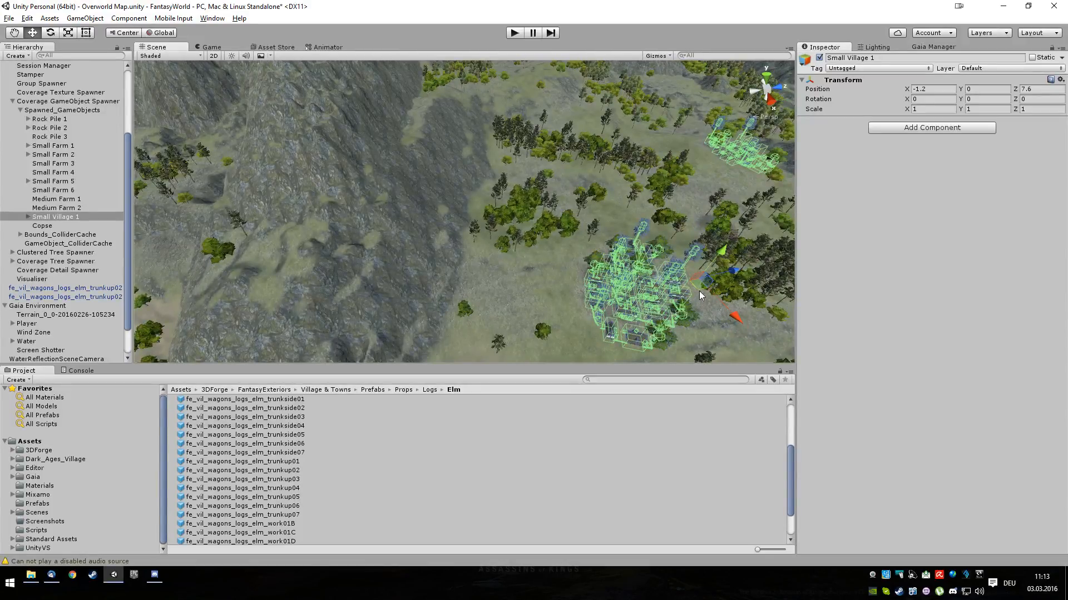
left_click(20, 217)
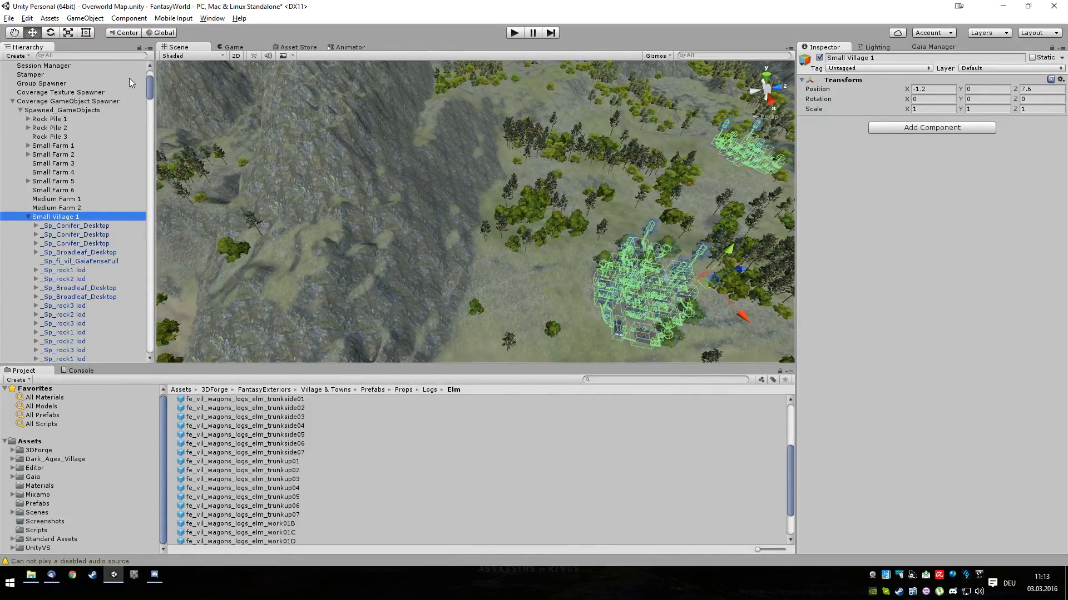
scroll("down", 3)
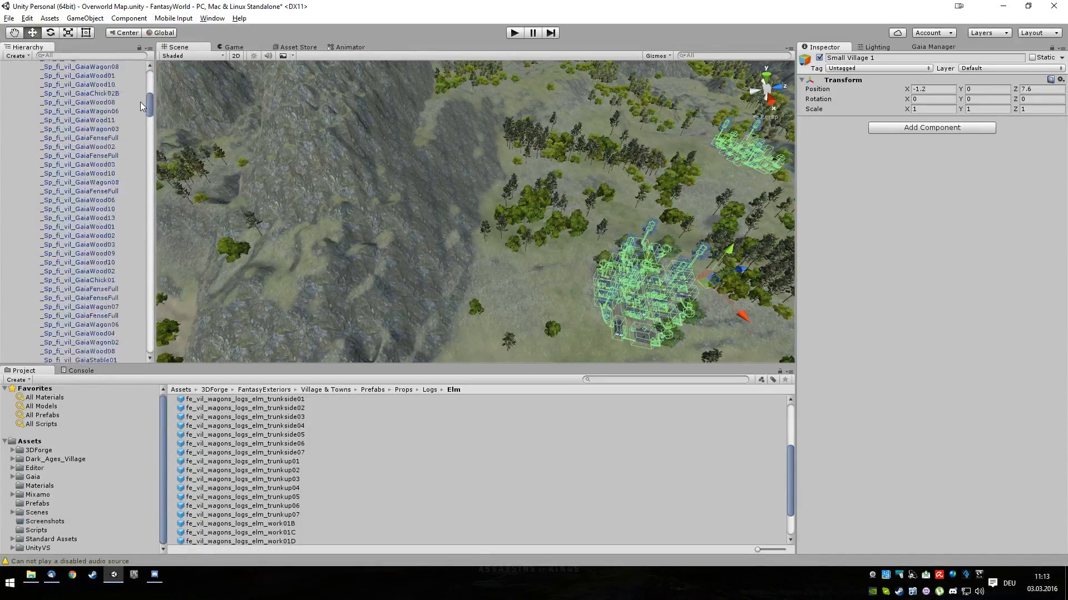
scroll("up", 3)
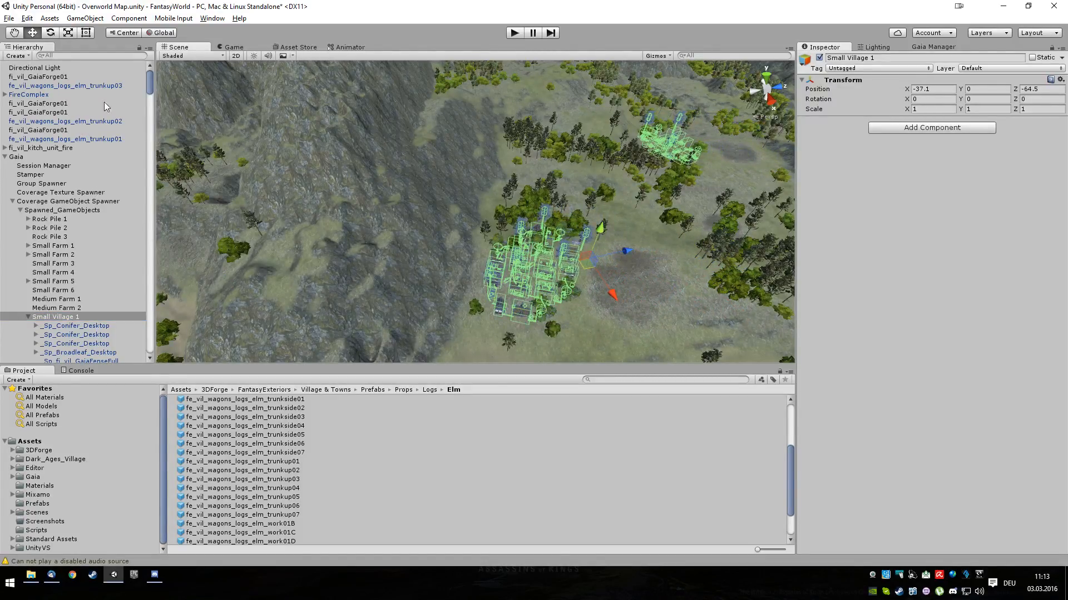
left_click(513, 32)
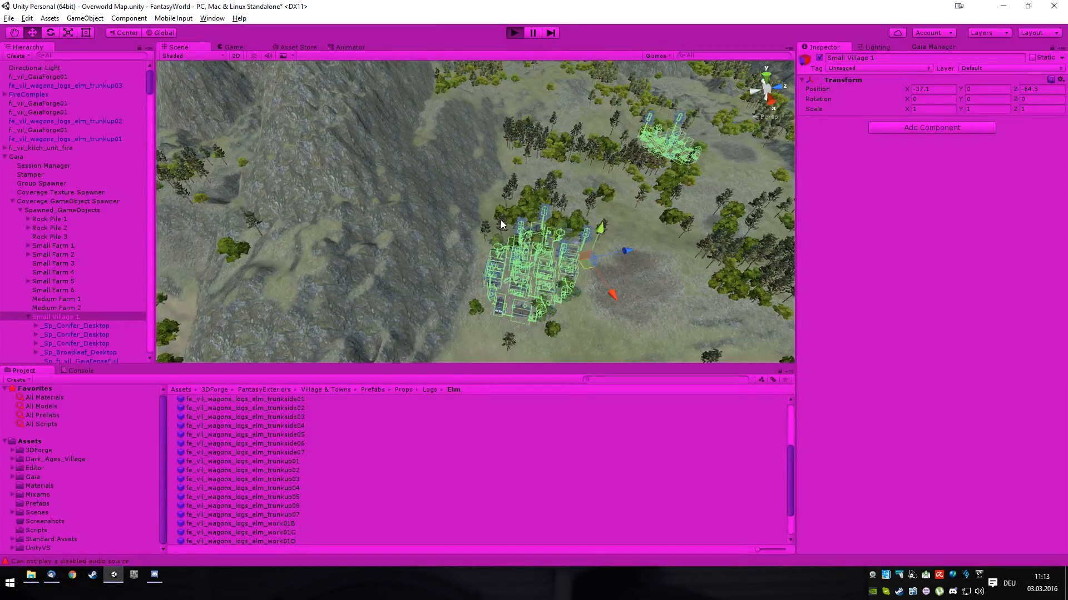
left_click(513, 32)
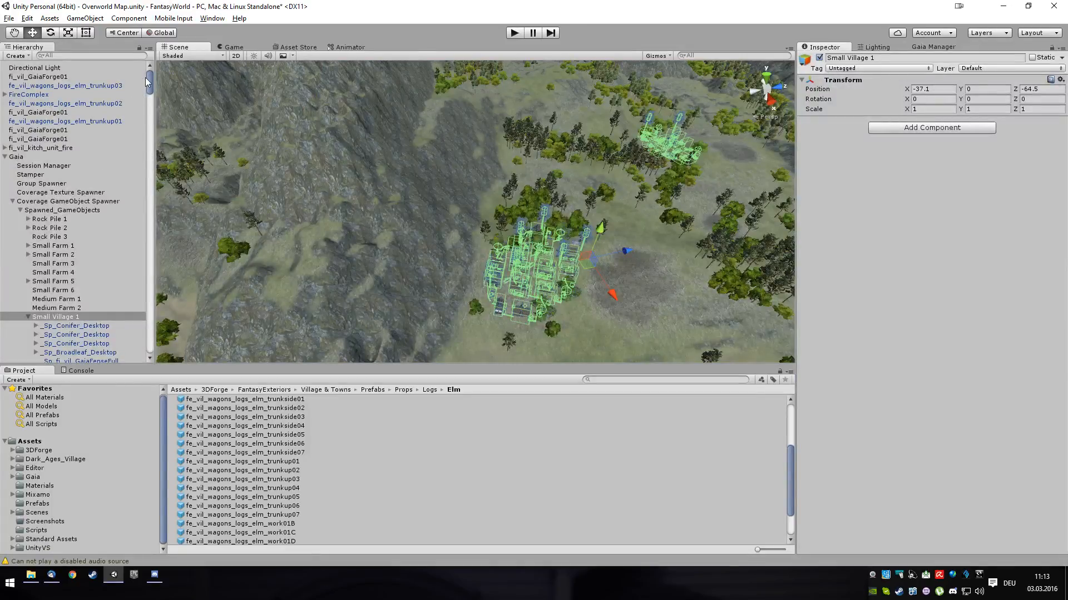
Set the Player's First Person Controller walk speed to 100 and start the game
scroll("down", 3)
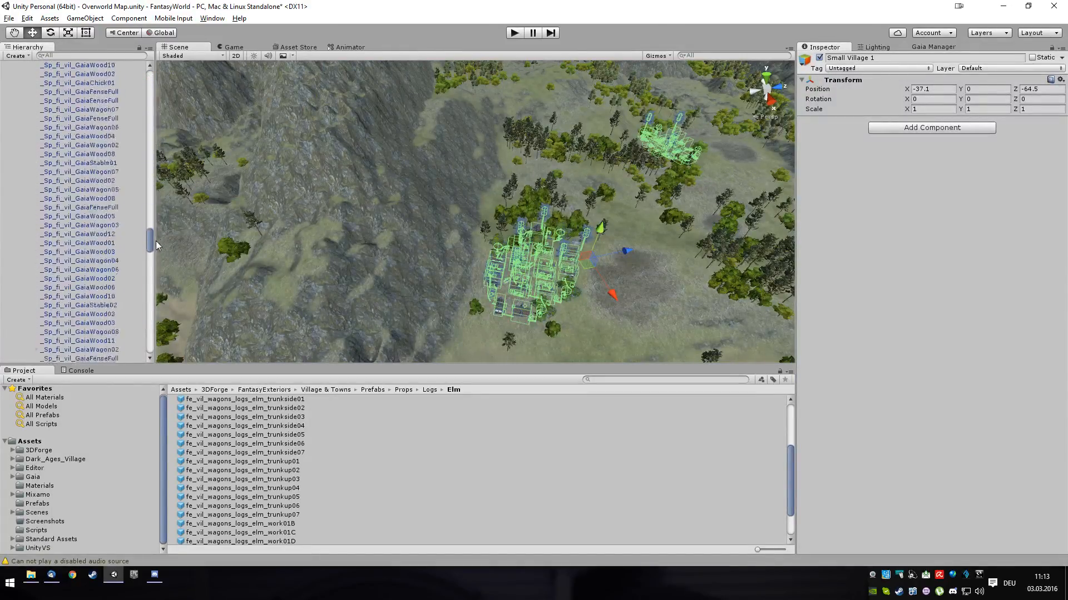
scroll("down", 3)
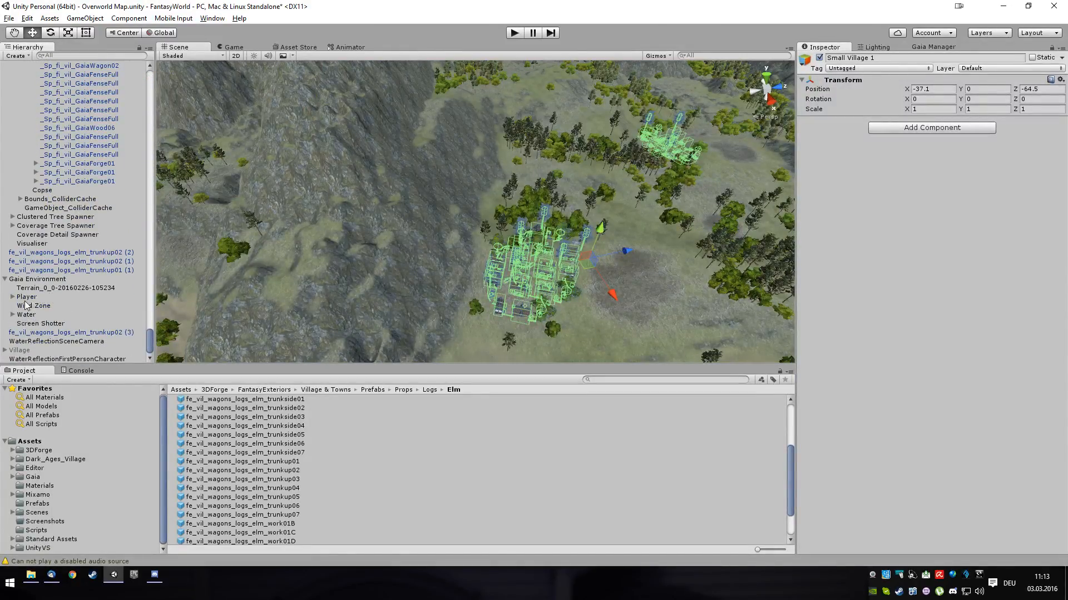
left_click(27, 296)
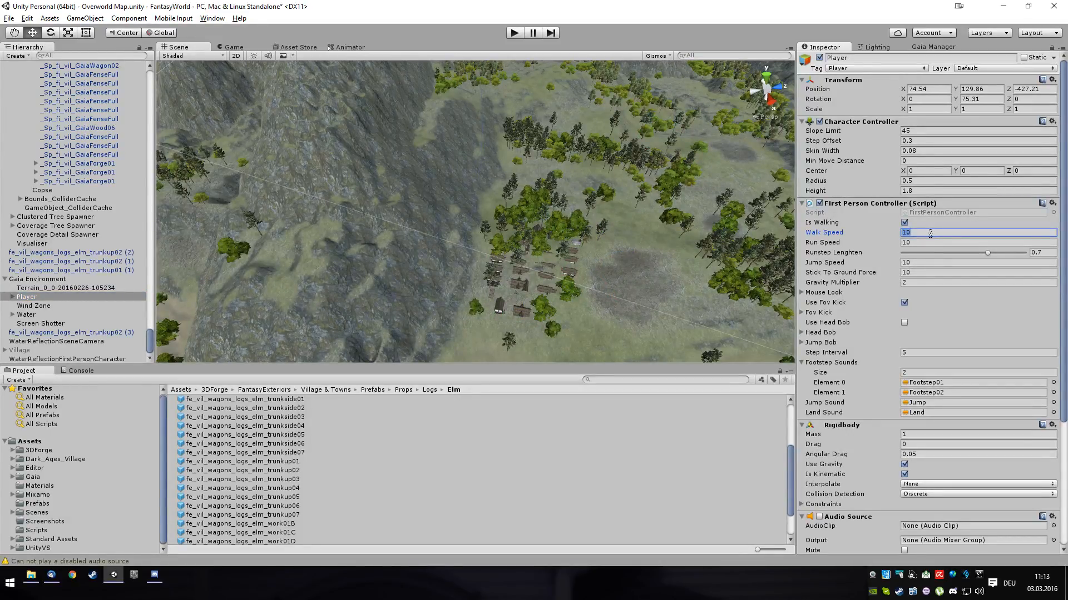
type("100")
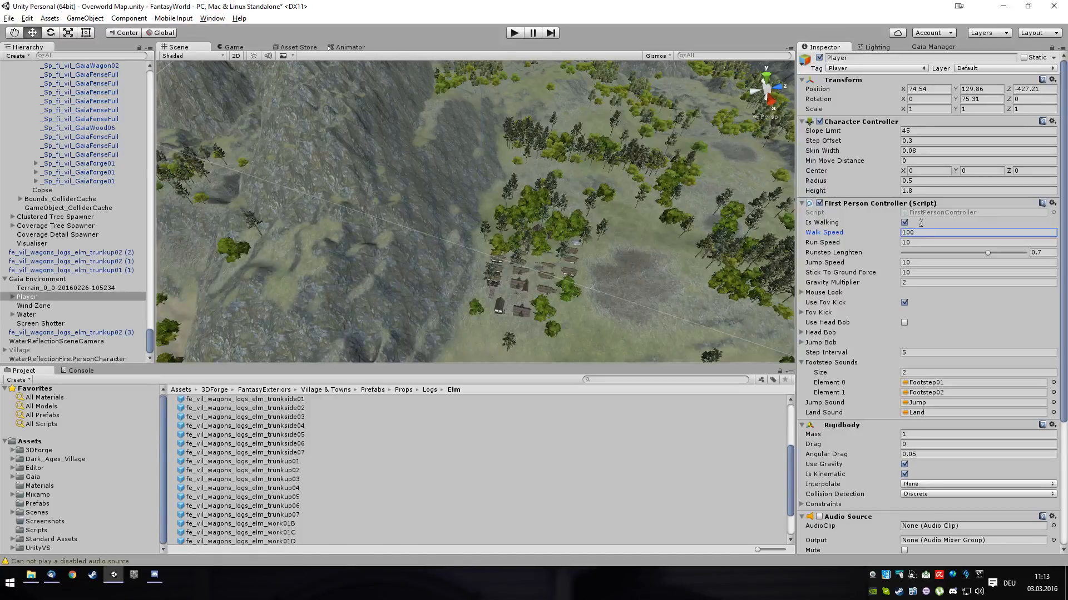
left_click(514, 32)
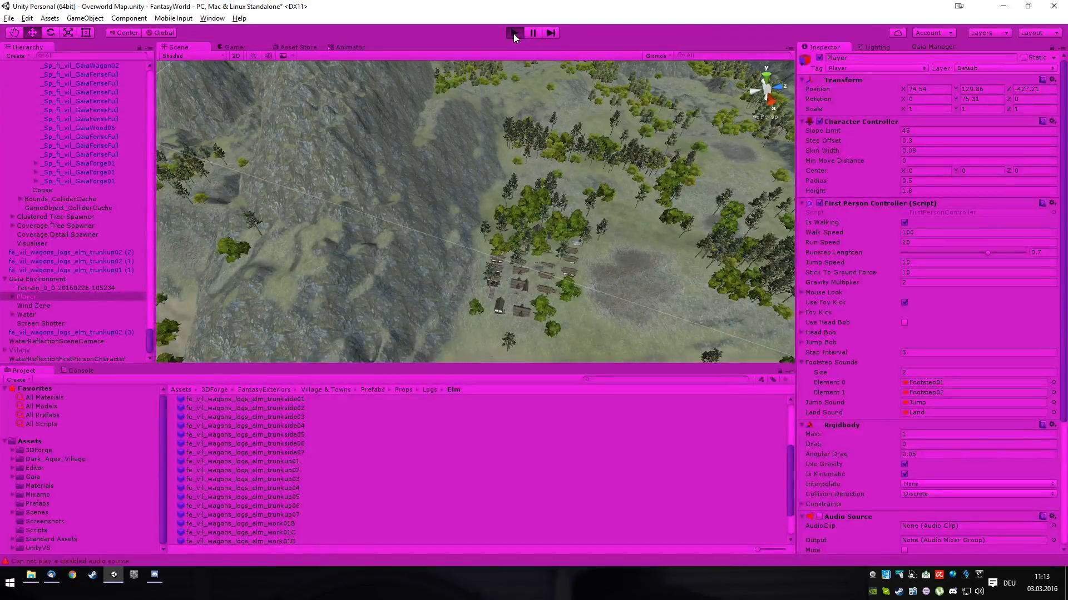
left_click(514, 32)
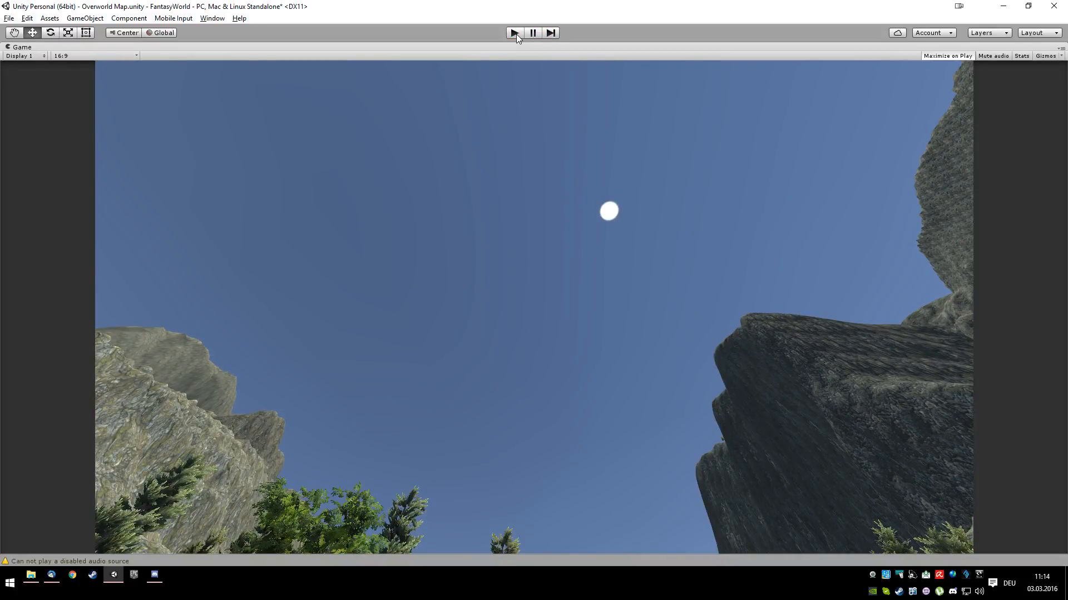
left_click(514, 32)
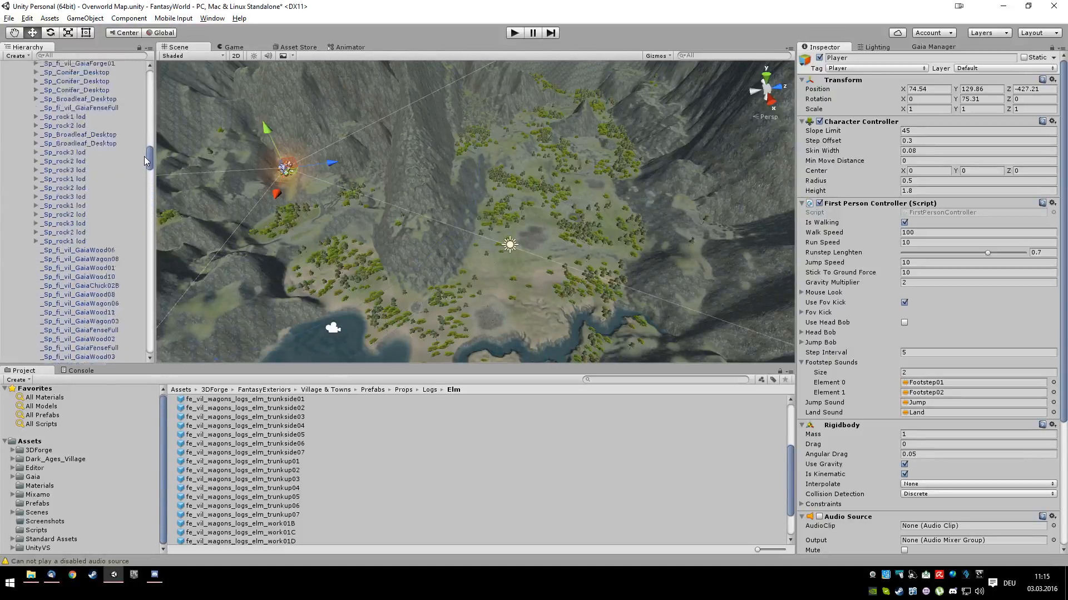
Select Small Village 1 in the Hierarchy to locate its buildings on the terrain
scroll("up", 3)
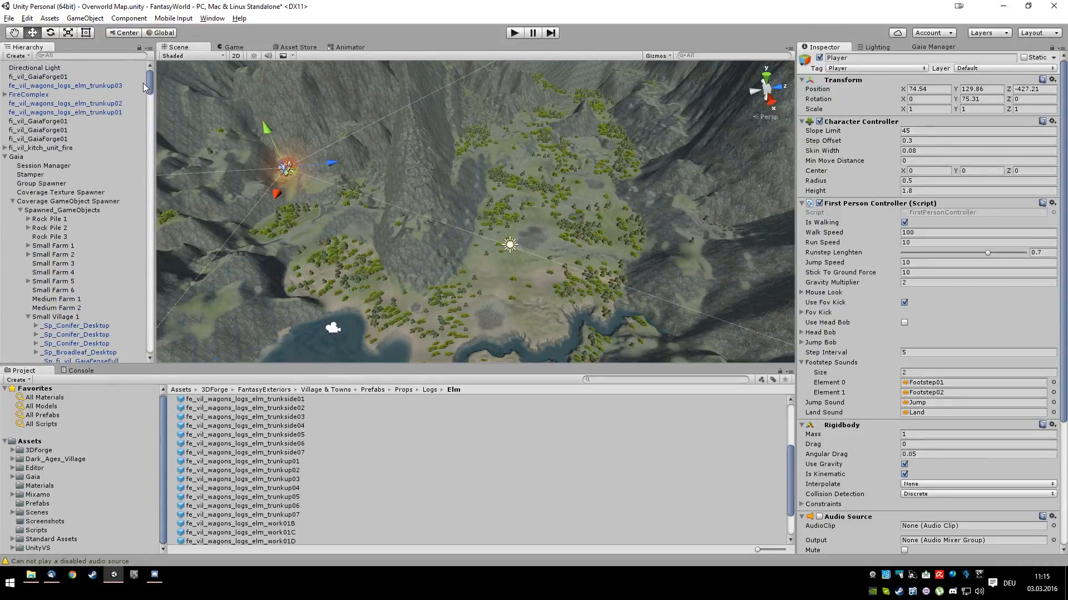
scroll("down", 3)
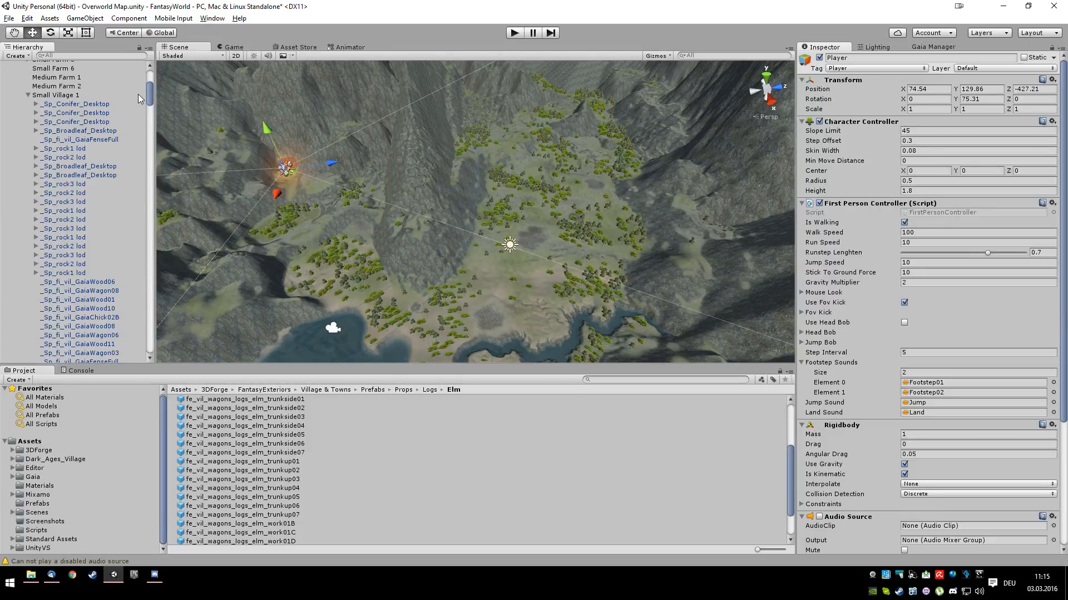
left_click(56, 95)
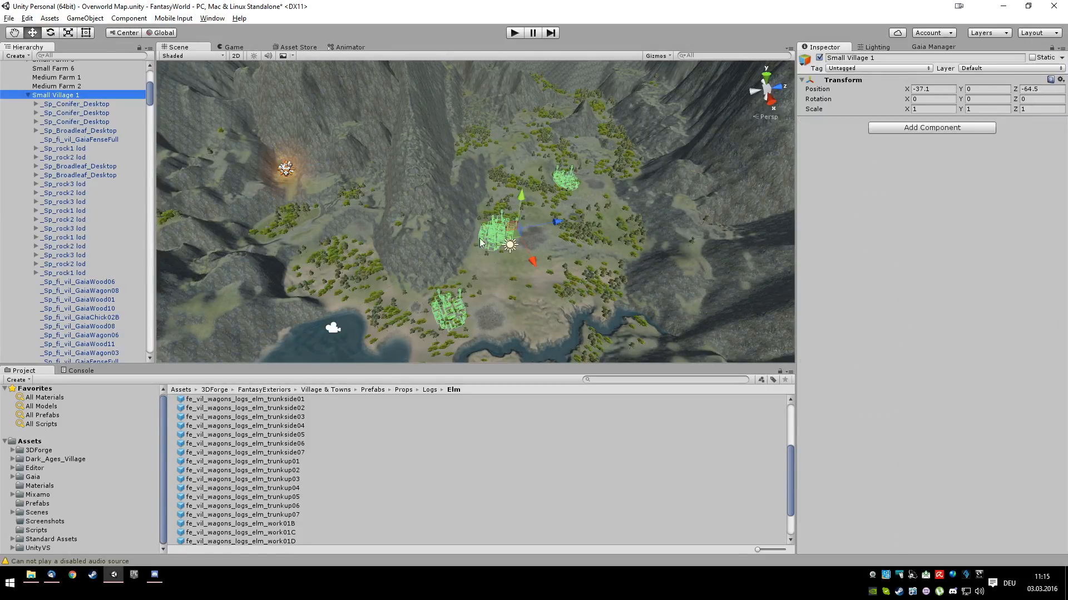
mouse_move(536, 237)
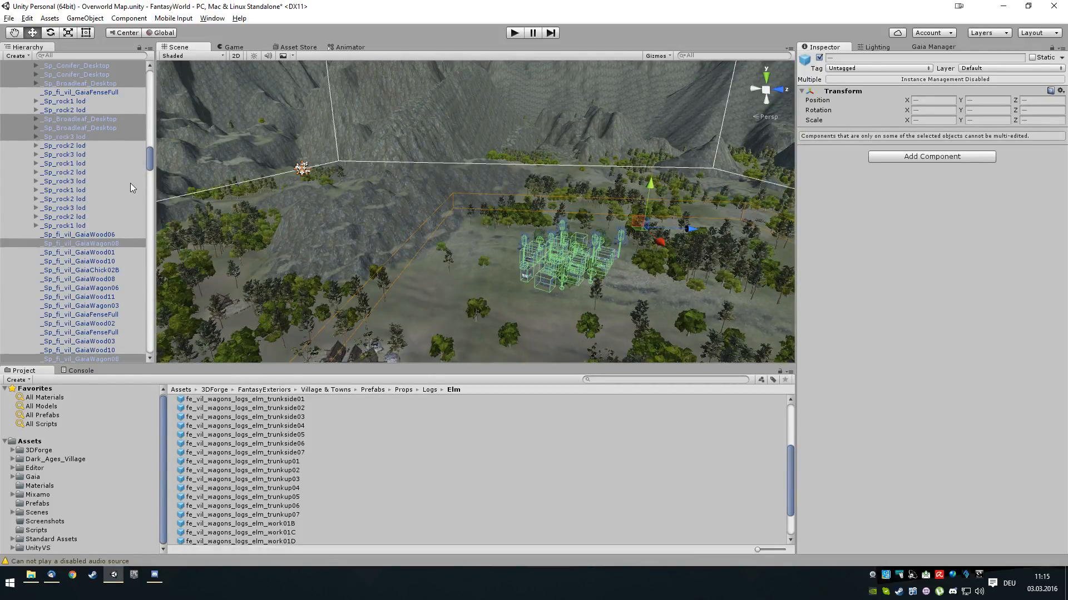
scroll("down", 3)
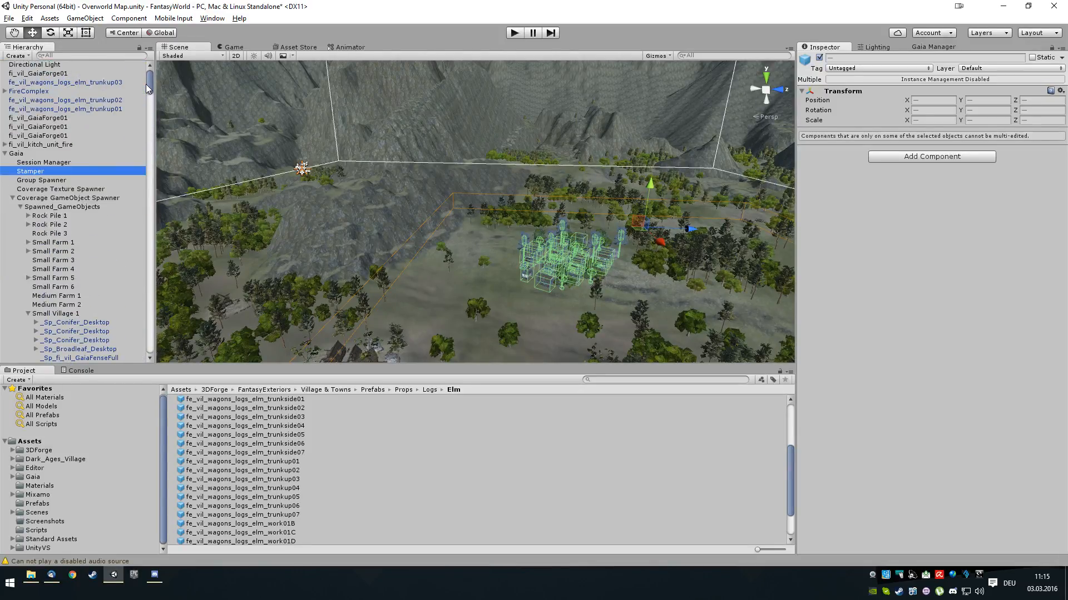
scroll("down", 3)
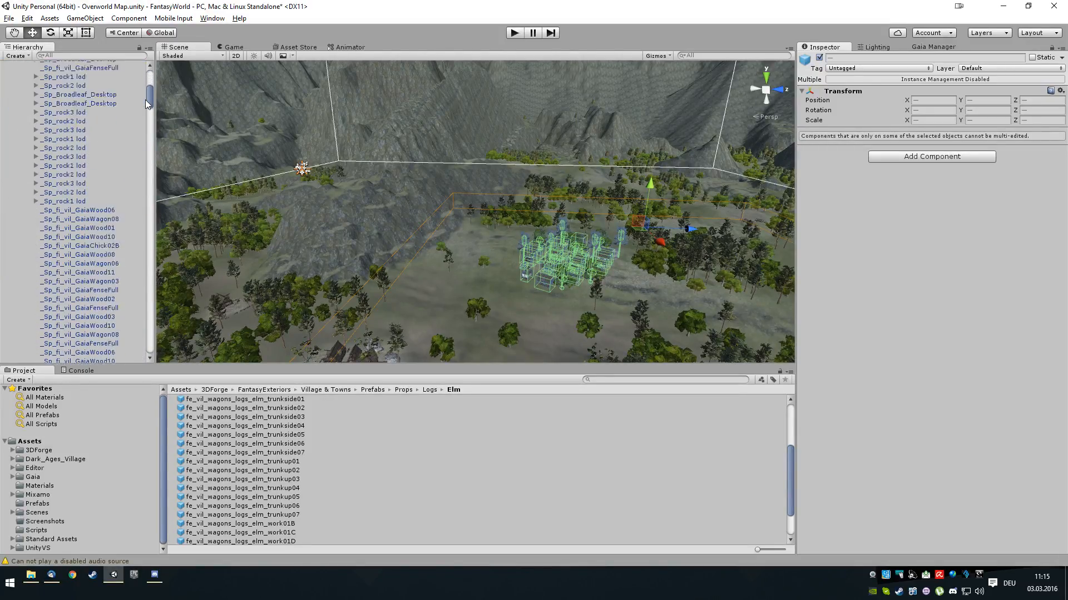
scroll("down", 3)
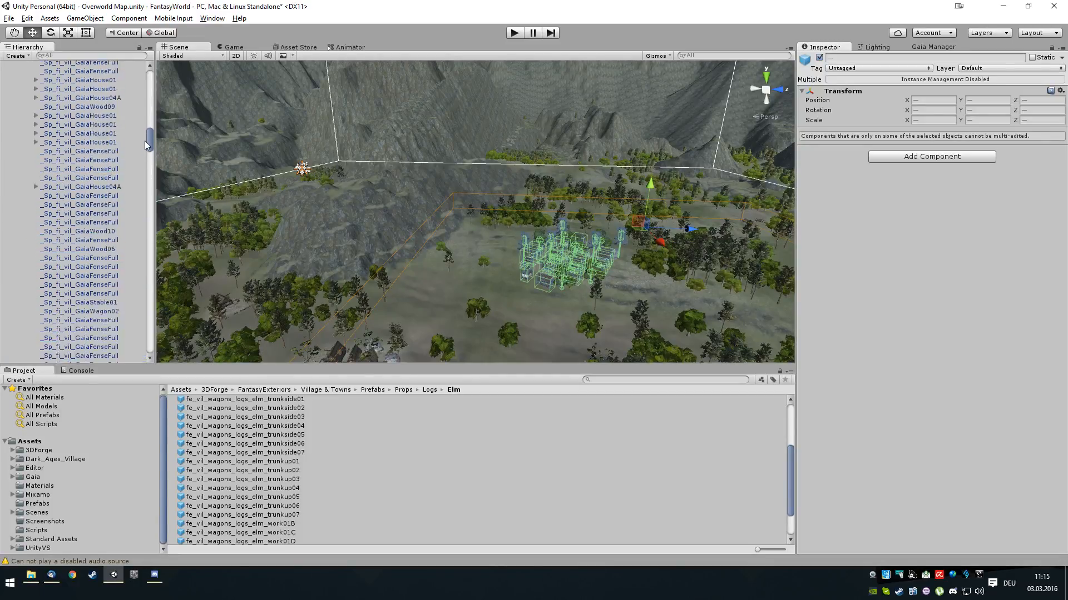
scroll("up", 3)
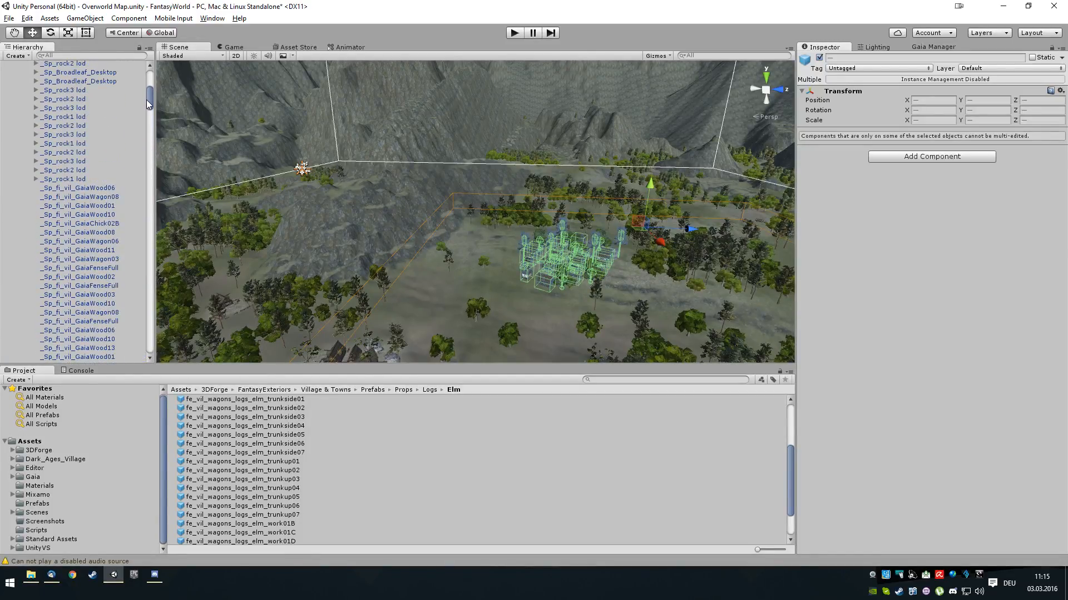
scroll("up", 3)
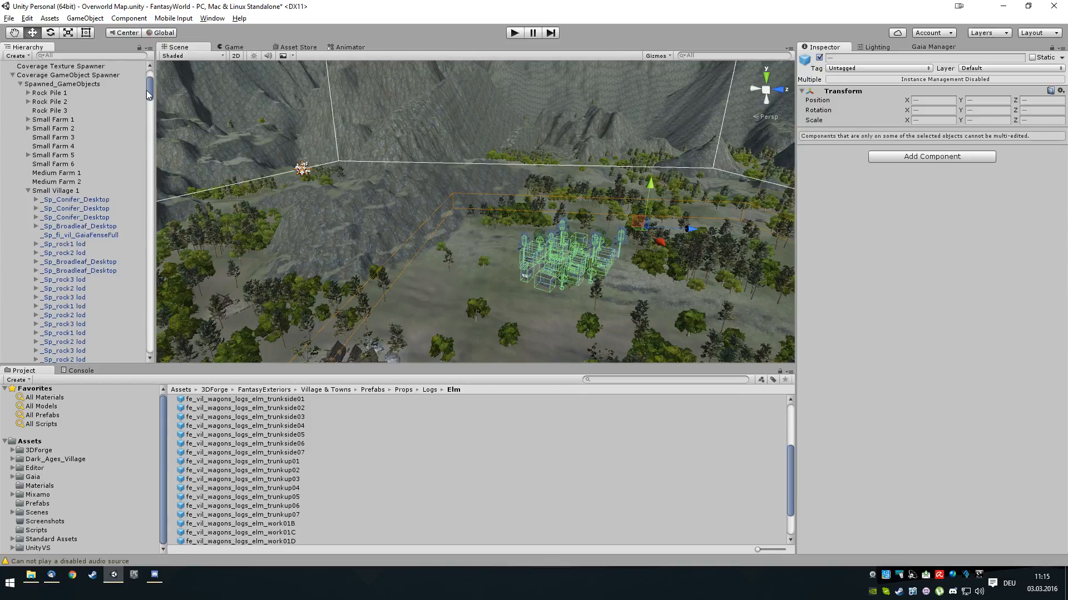
scroll("down", 3)
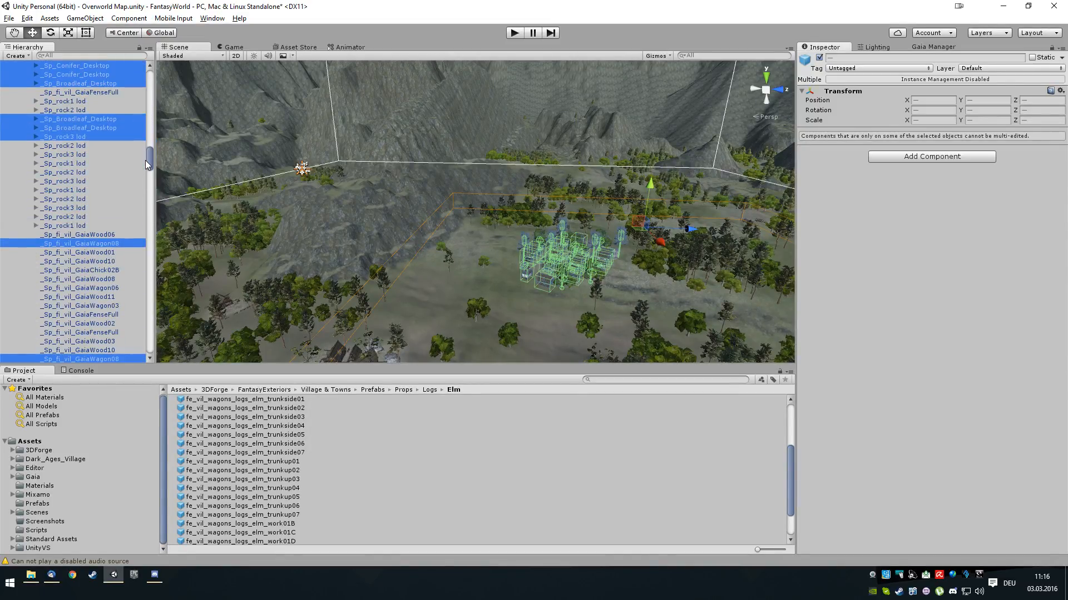
scroll("down", 3)
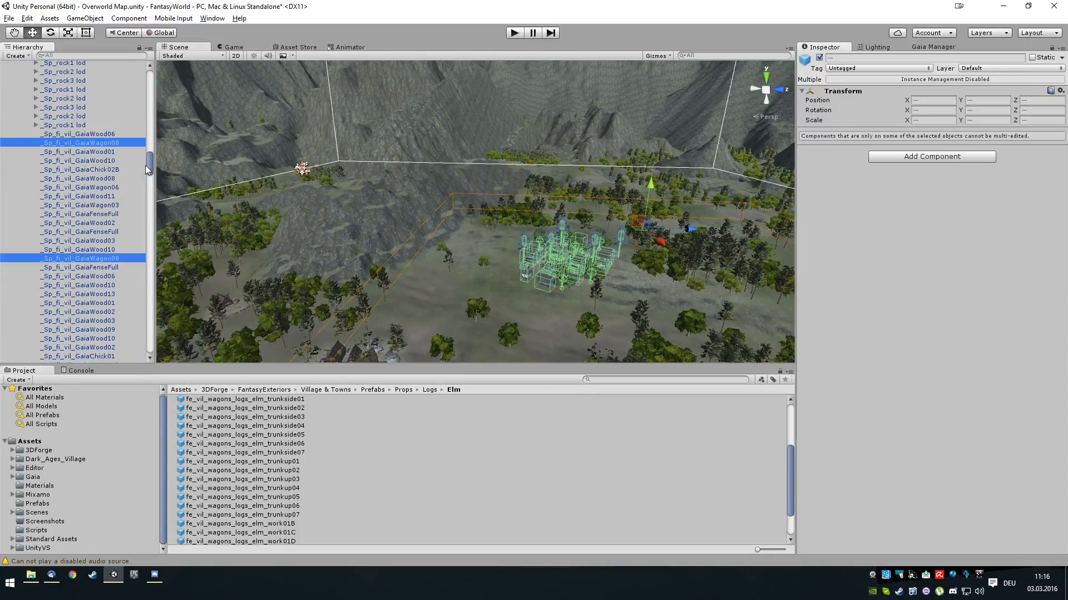
scroll("down", 3)
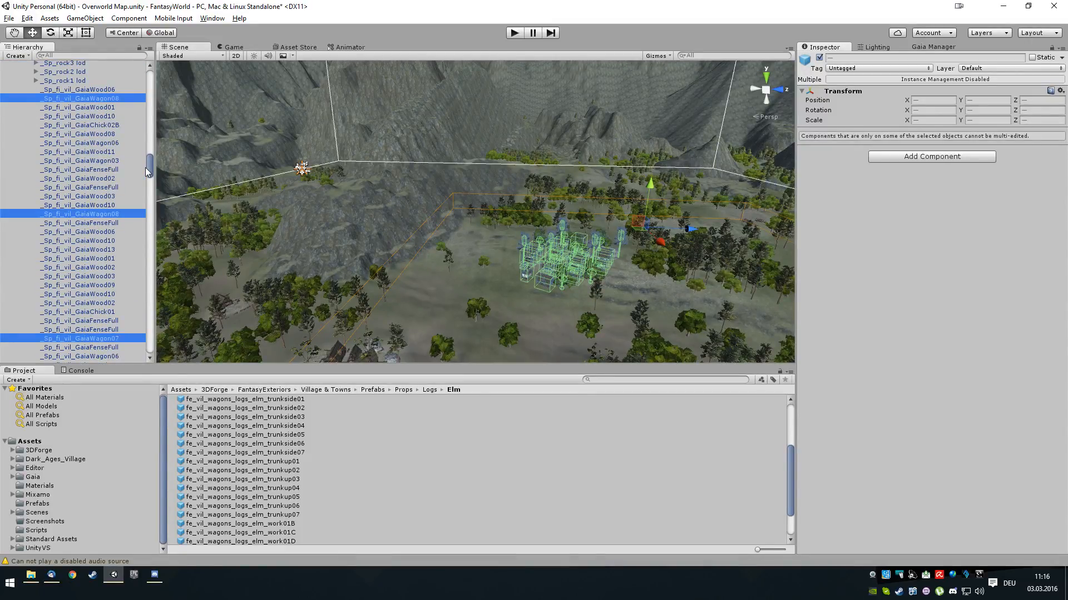
scroll("down", 3)
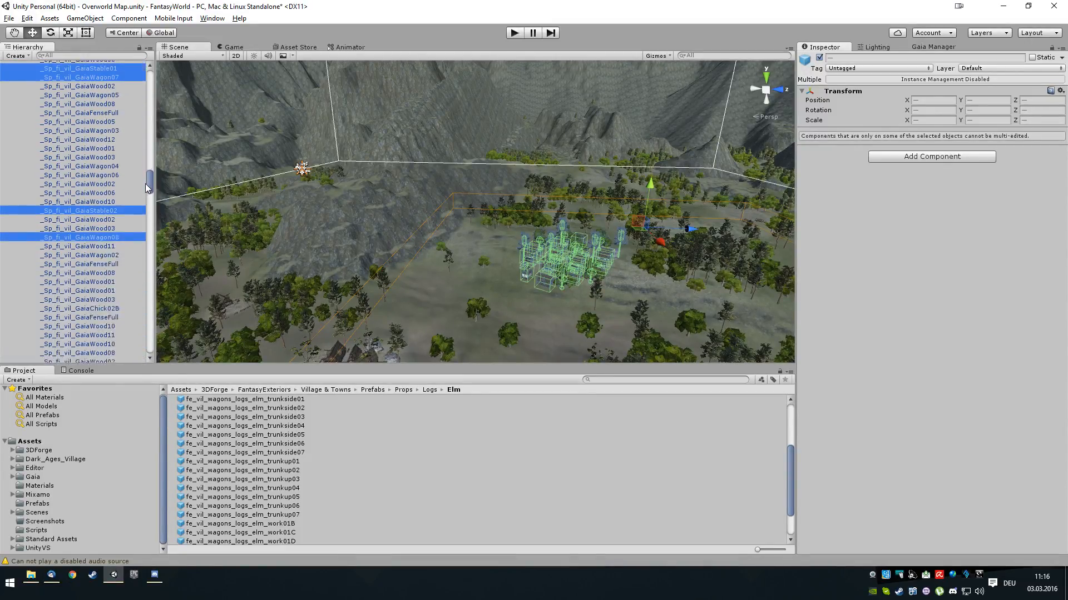
scroll("down", 3)
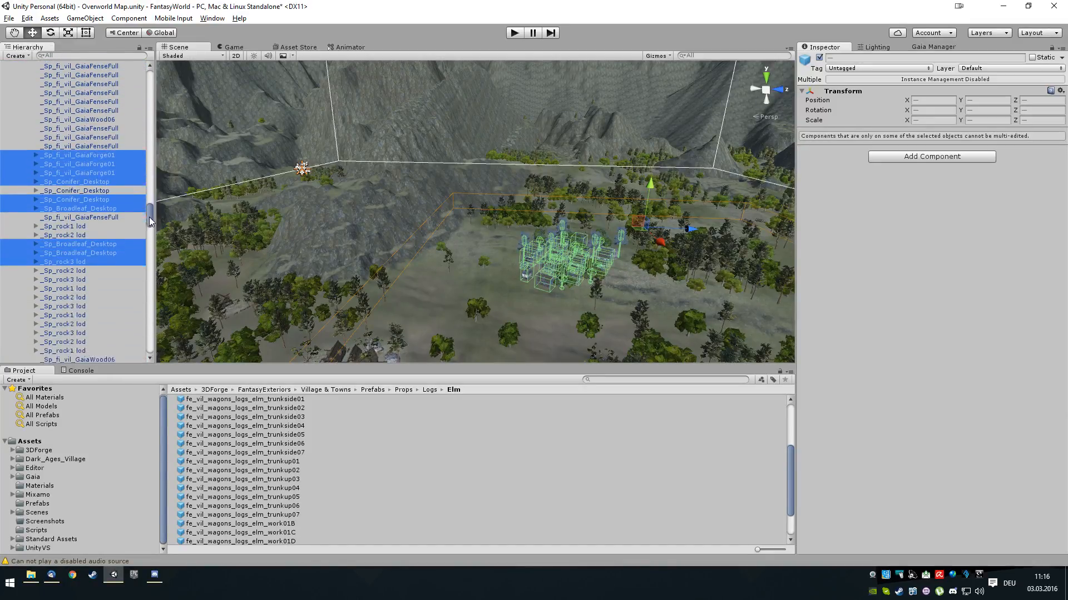
scroll("down", 3)
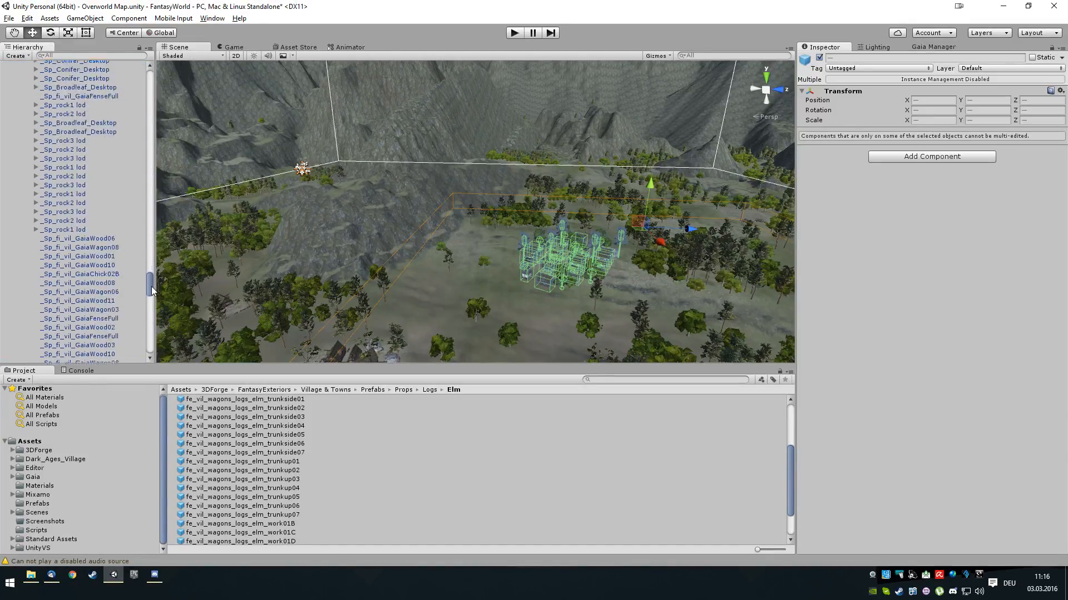
scroll("down", 3)
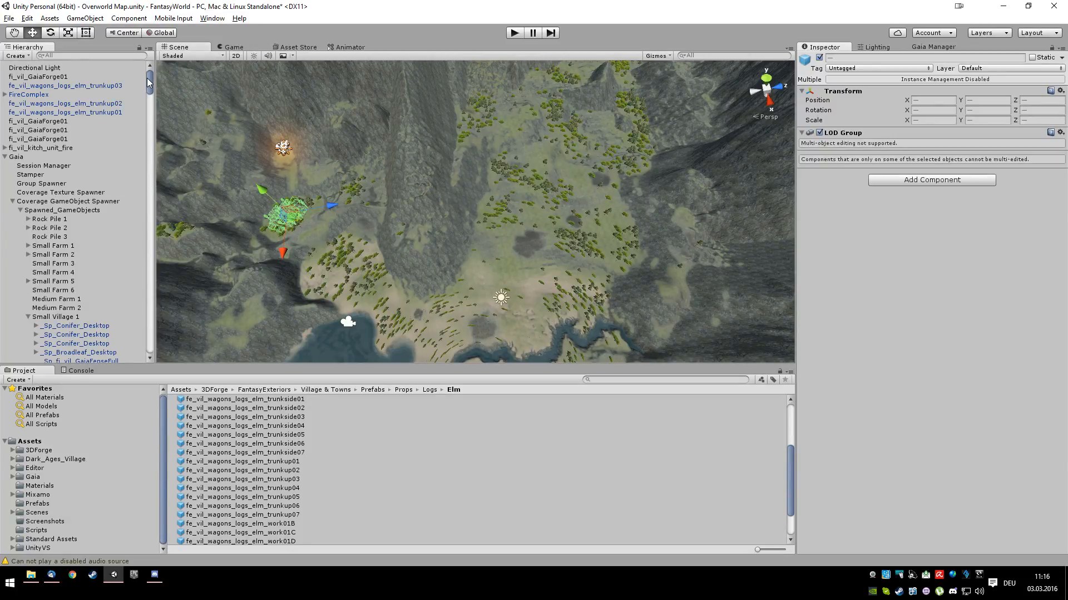
Scroll the Hierarchy down to Small Village 1's child objects under Spawned_GameObjects
scroll("down", 3)
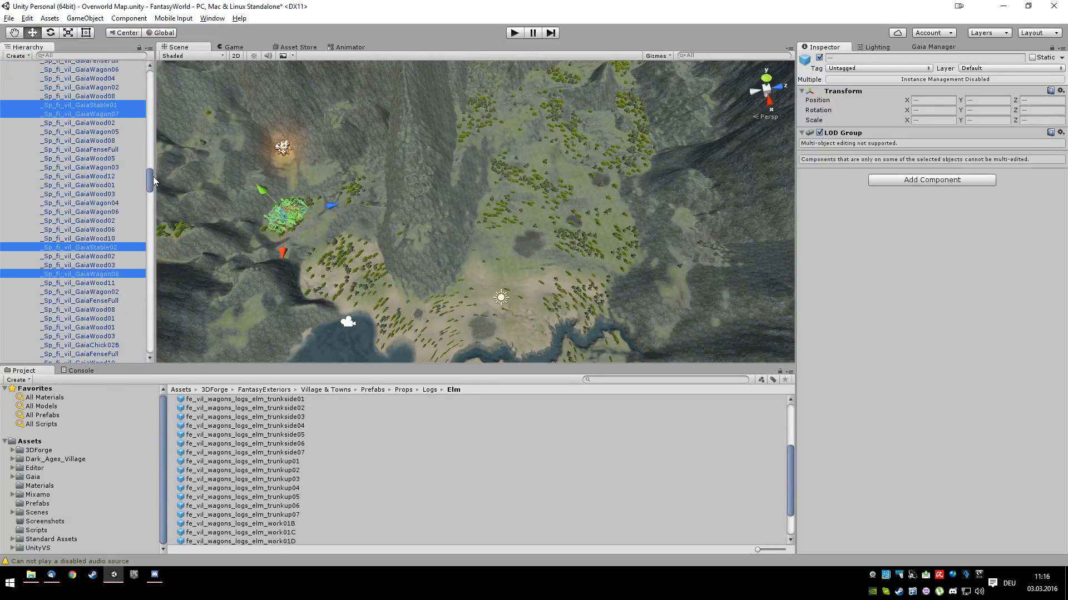
scroll("down", 3)
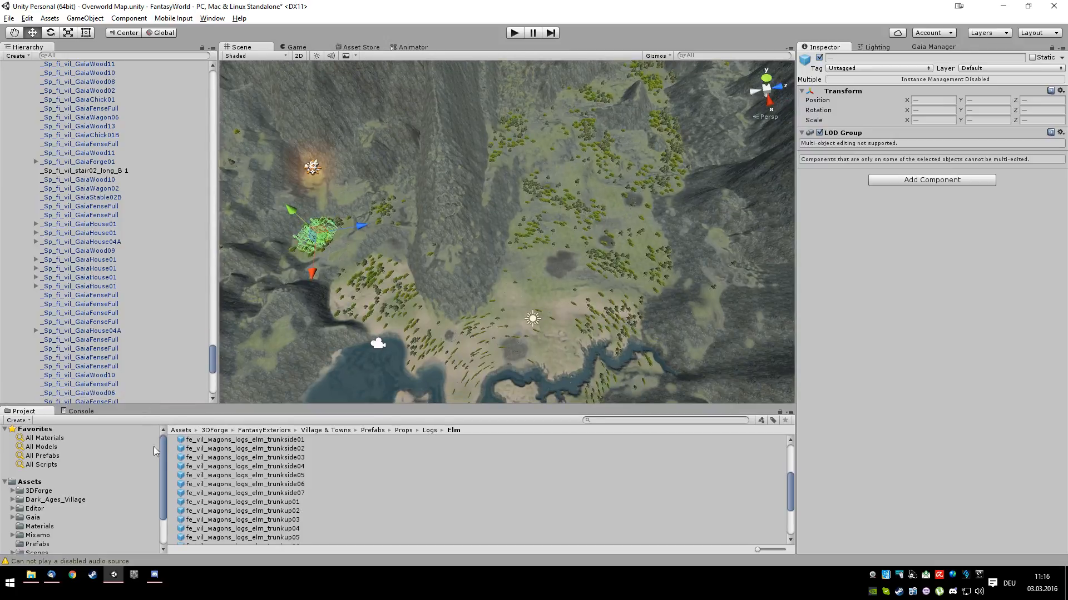
Browse down through Small Village 1's houses, stables, forges and wagons in the widened Hierarchy
scroll("down", 3)
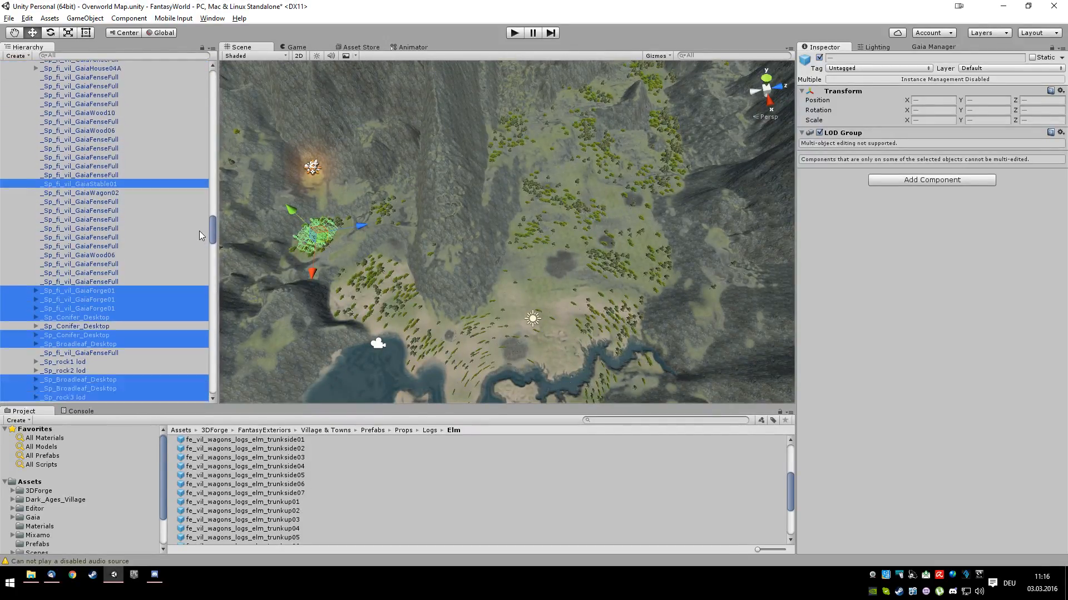
scroll("down", 3)
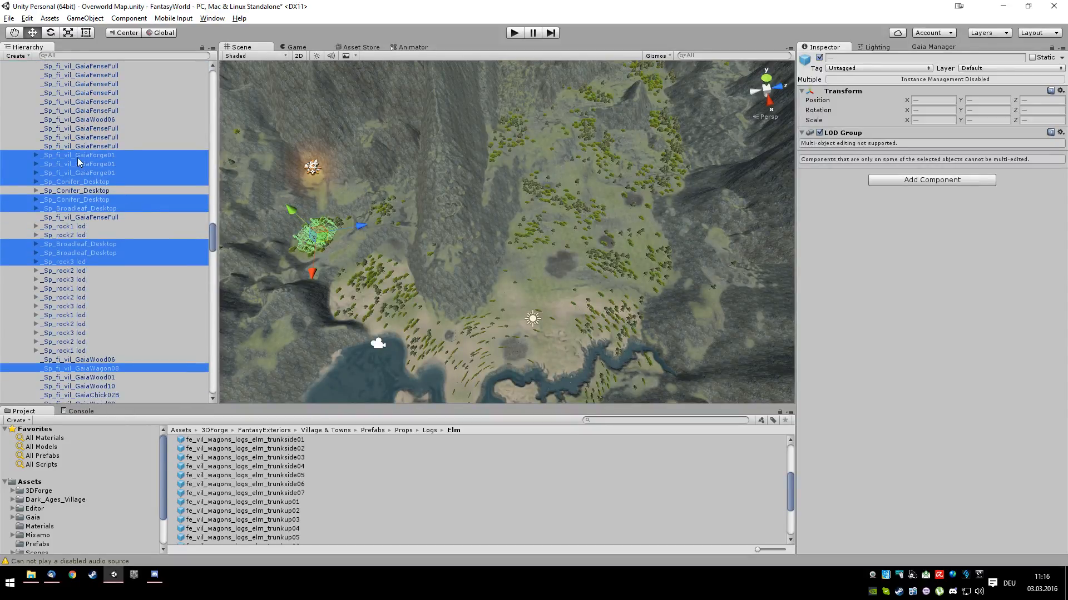
scroll("down", 3)
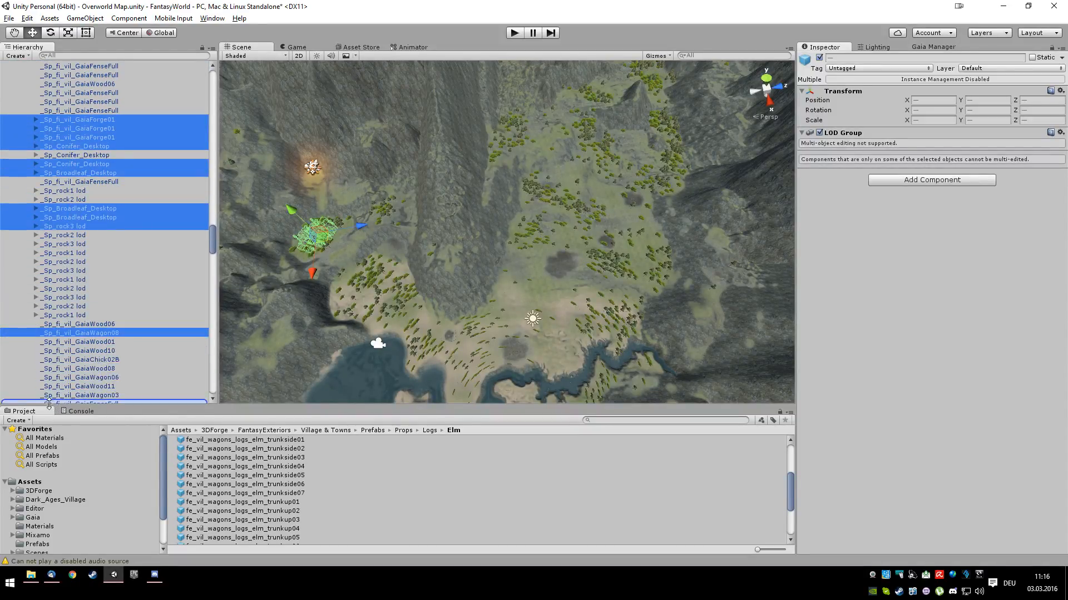
scroll("down", 3)
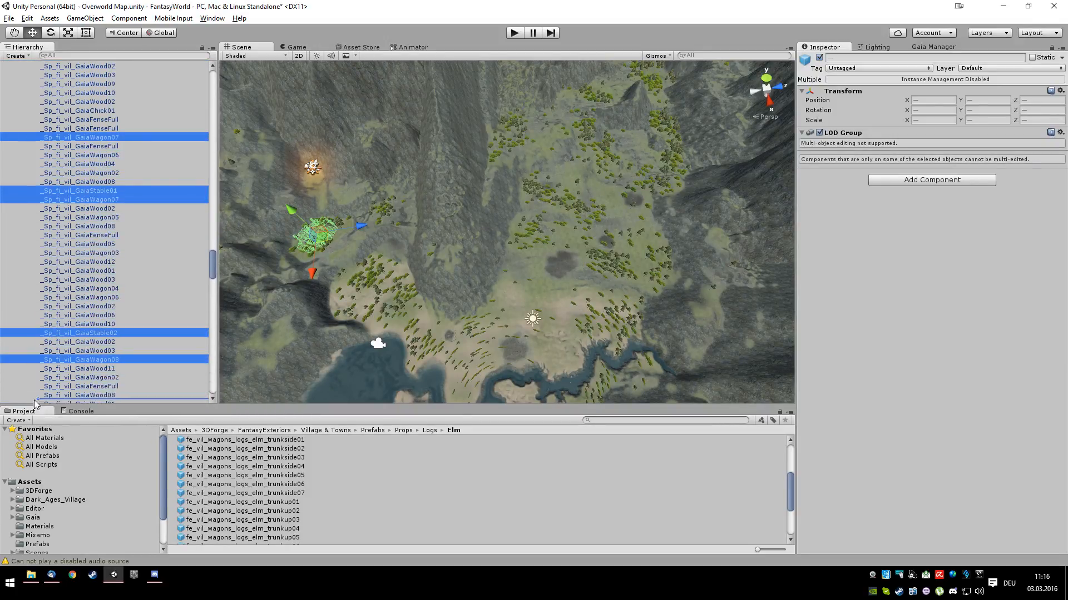
scroll("down", 3)
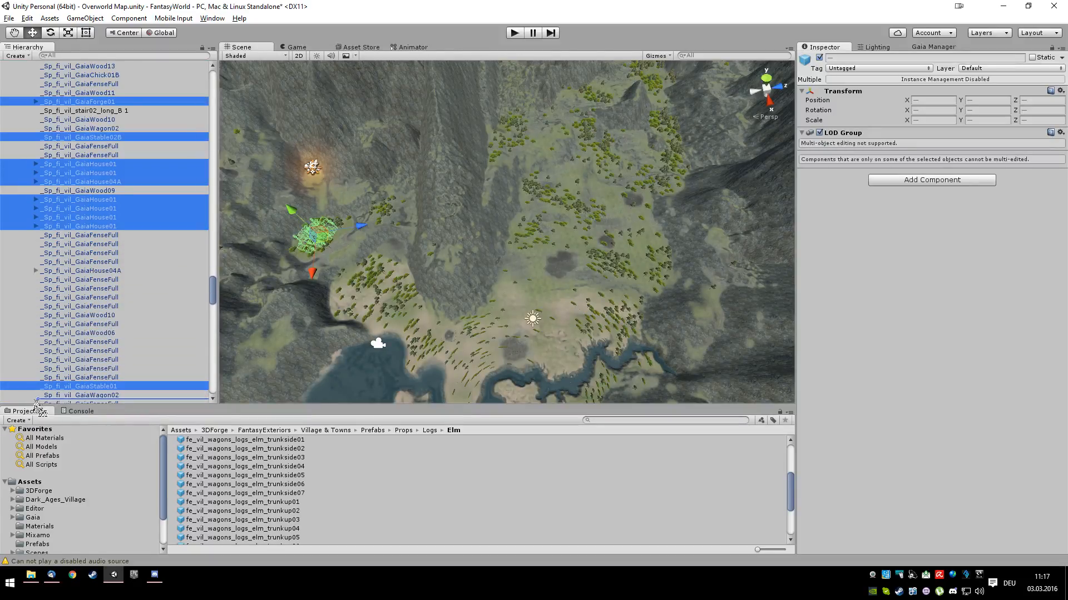
scroll("down", 3)
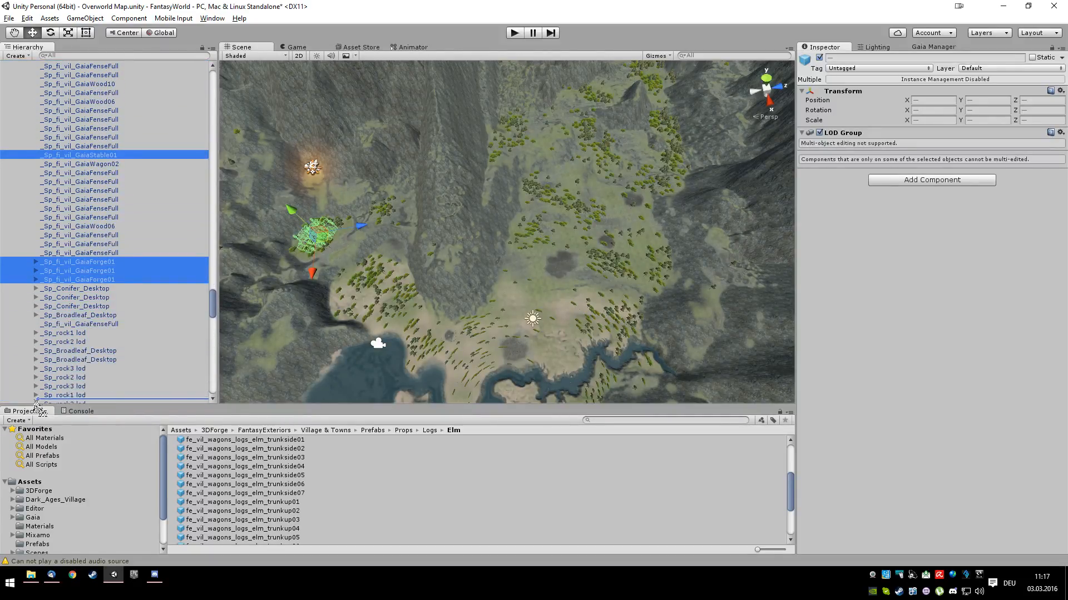
scroll("down", 3)
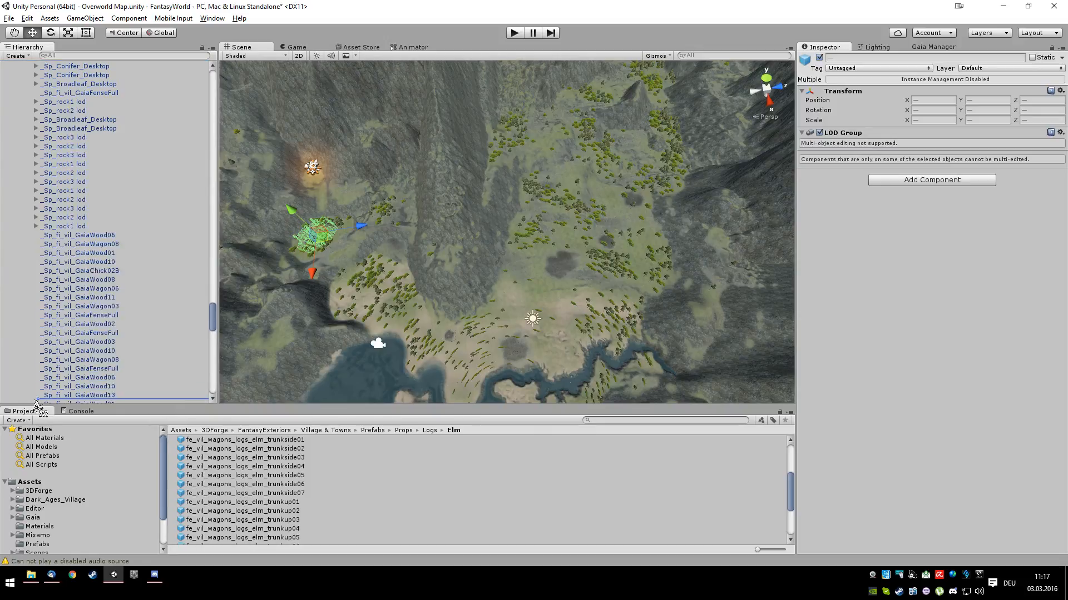
scroll("down", 3)
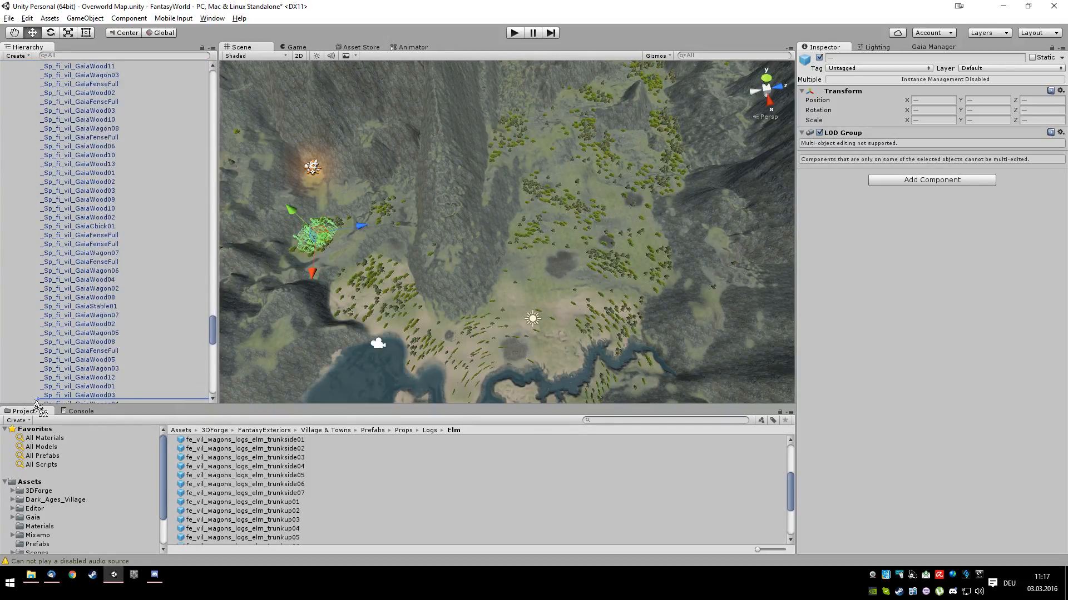
scroll("down", 3)
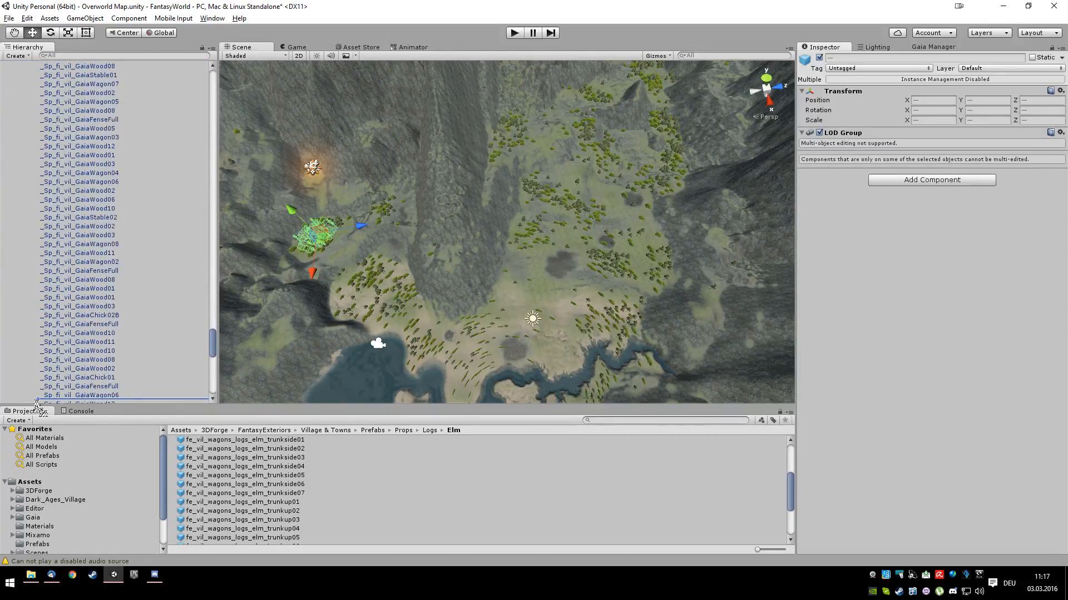
scroll("down", 3)
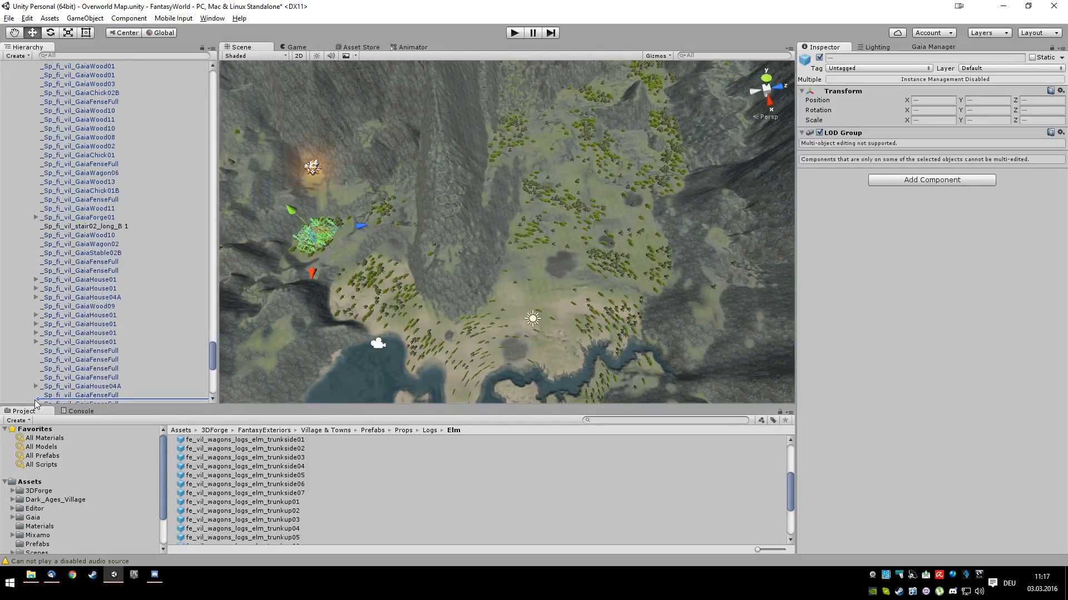